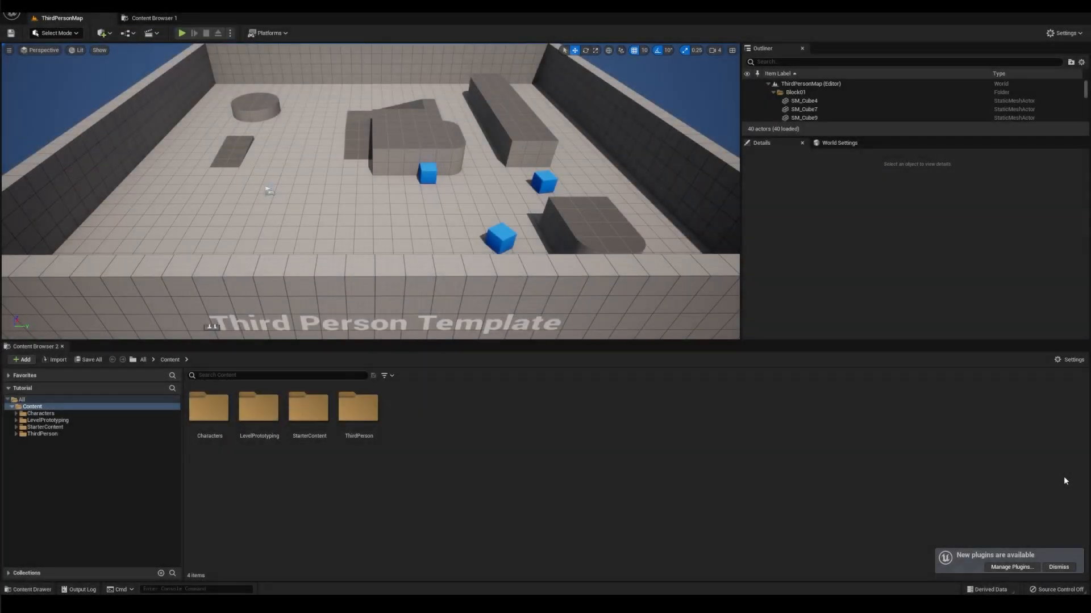
mouse_move(1028, 481)
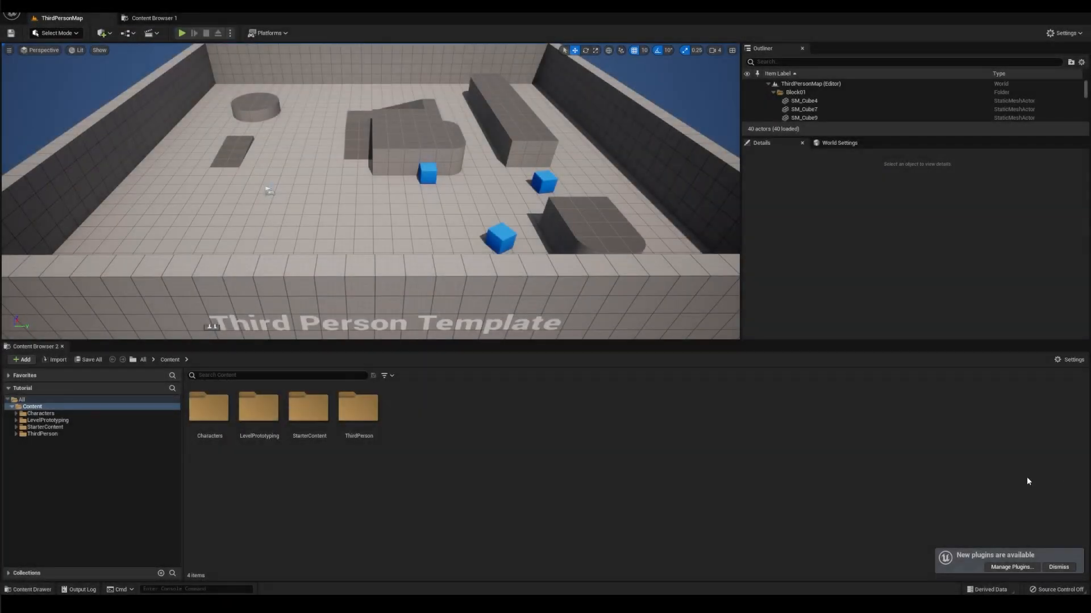
mouse_move(890, 468)
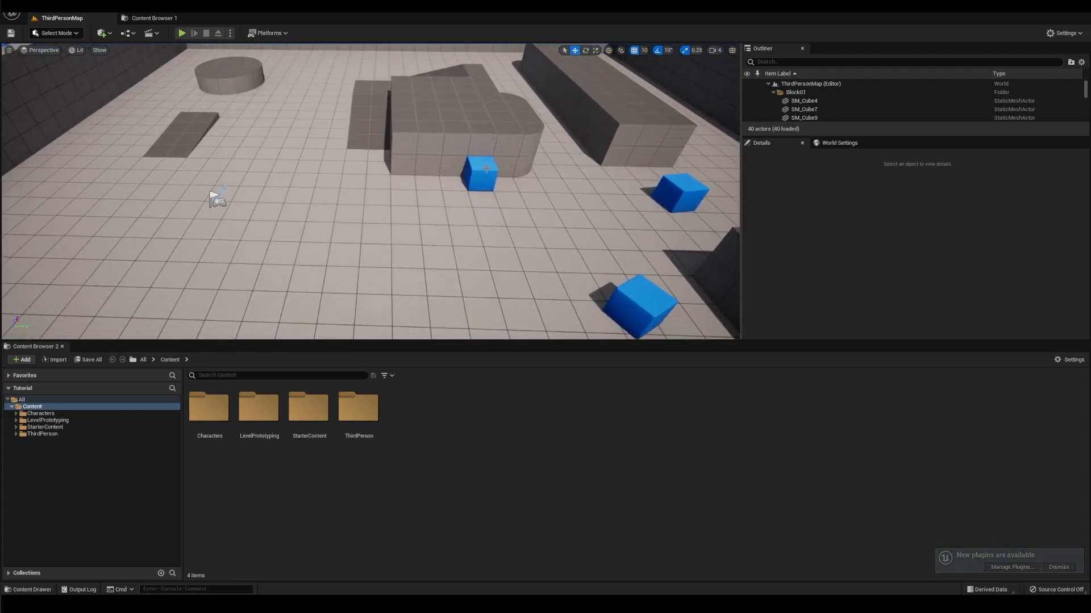
Select the blue SM_ChamferCube actor in the level viewport
left_click(478, 172)
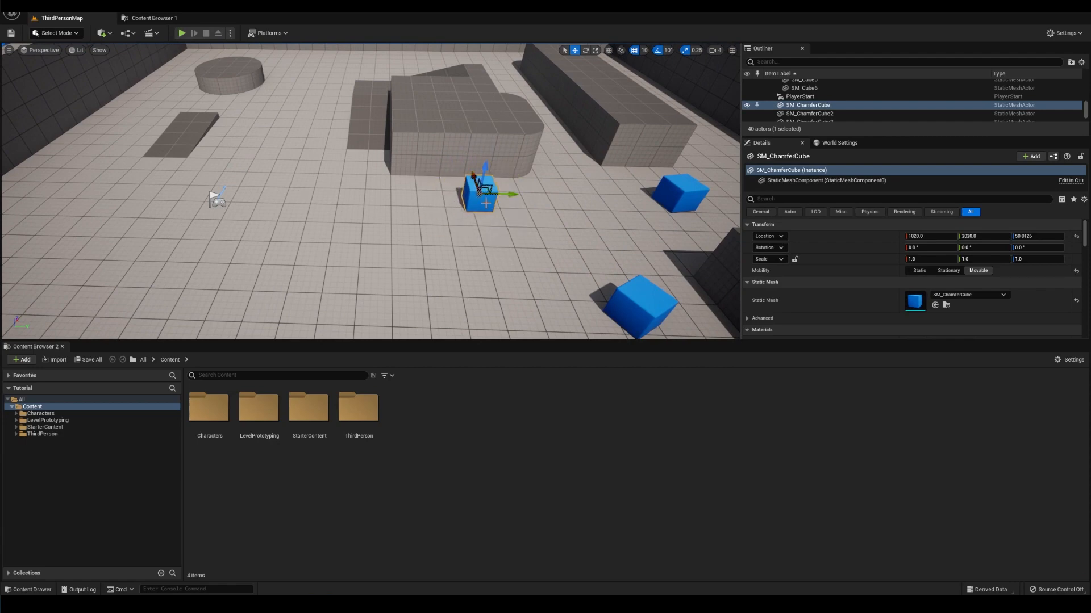
mouse_move(213, 432)
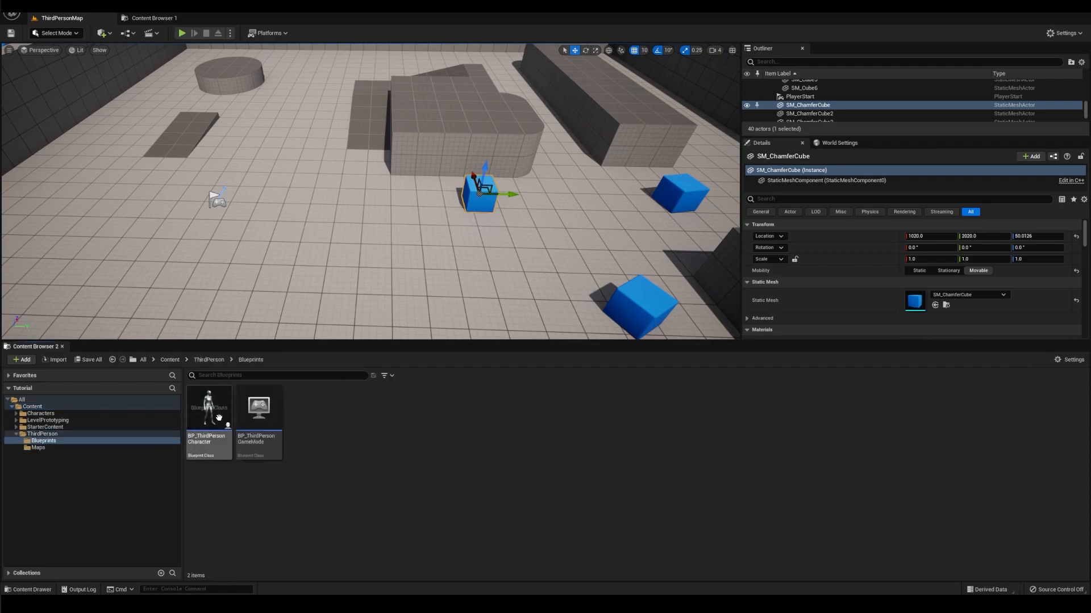
Open BP_ThirdPersonCharacter and wire a '1' key event into Set Actor Location on Cube
double_click(207, 407)
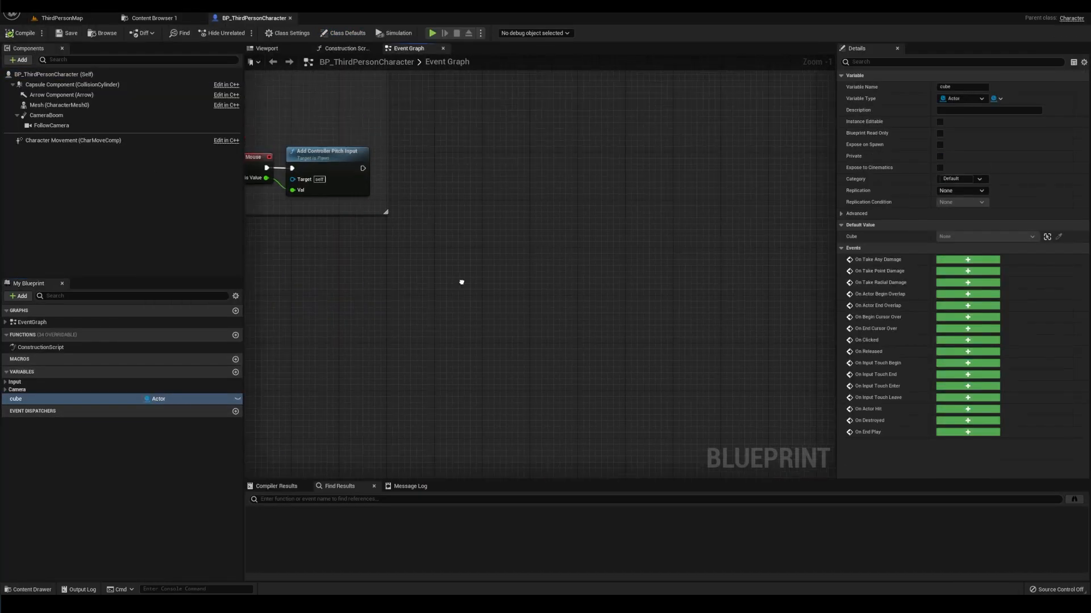
right_click(461, 282)
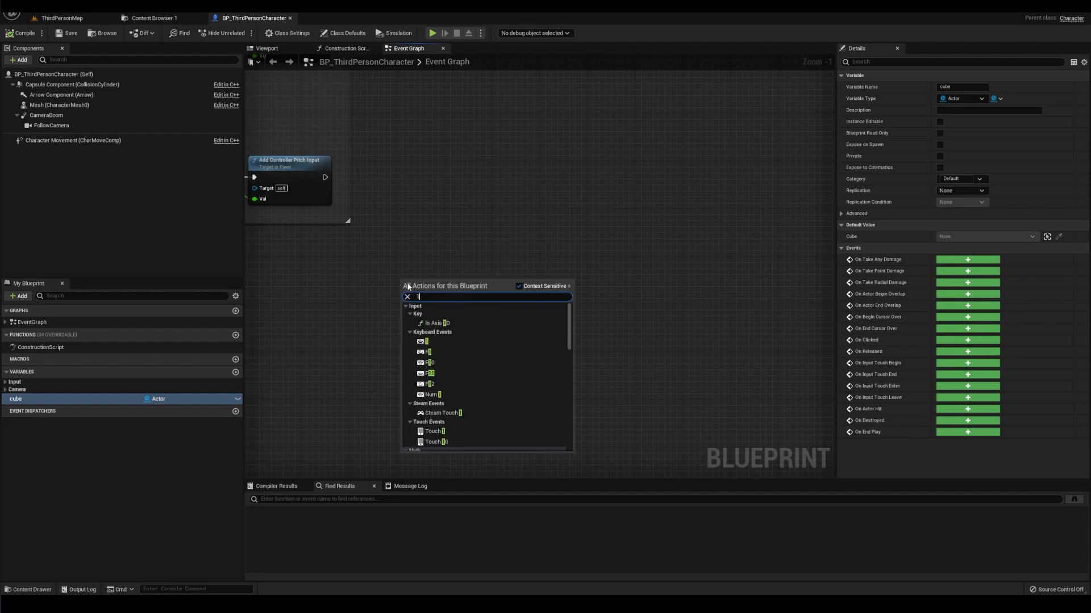
left_click(424, 341)
type("set actor loc")
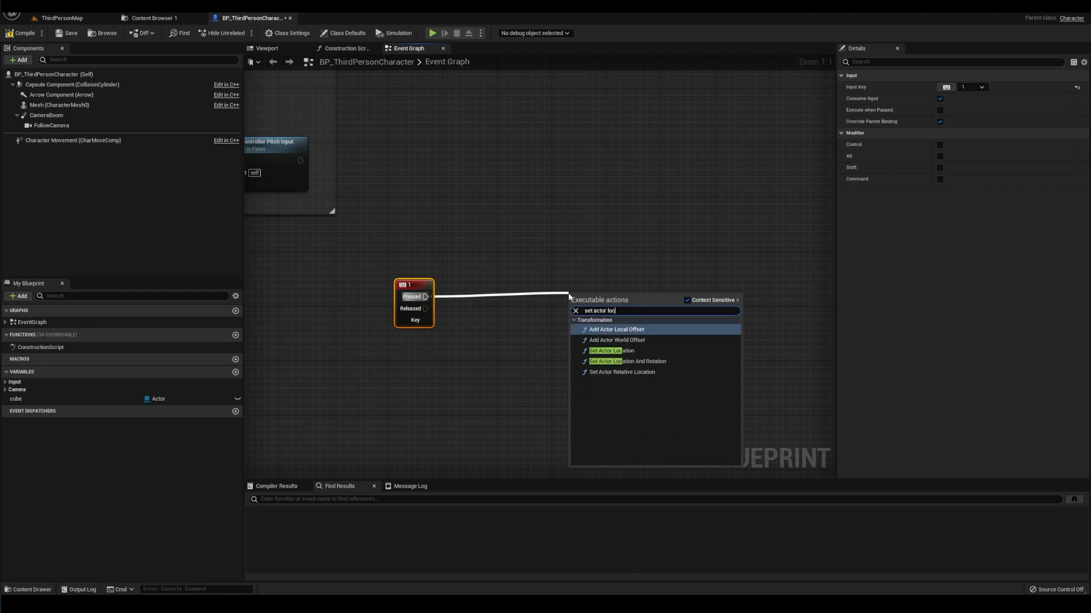
left_click(611, 350)
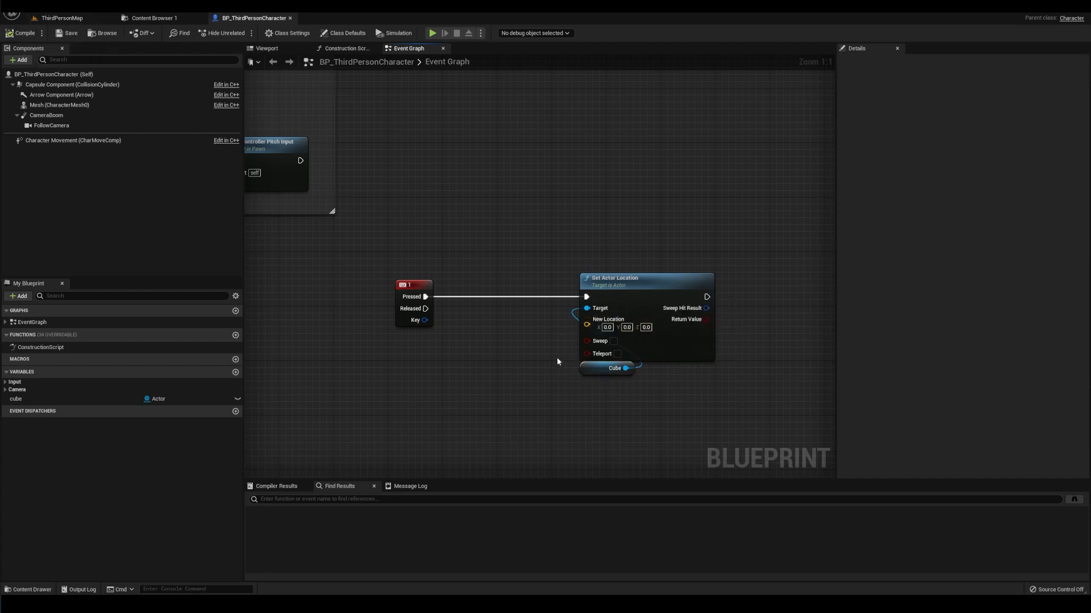
mouse_move(606, 314)
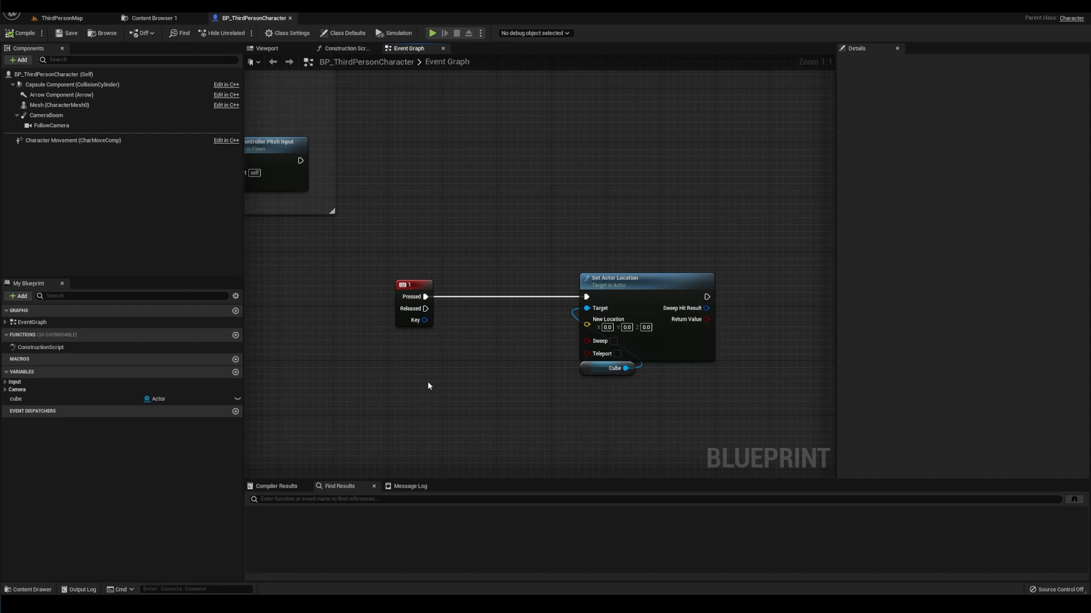
mouse_move(425, 375)
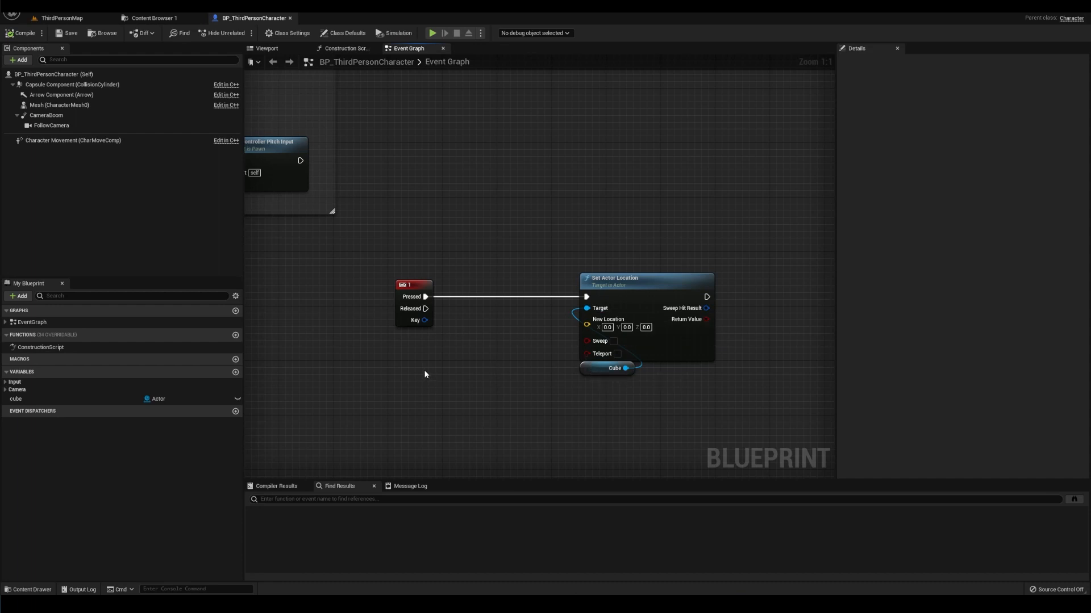
Play-test the level and press 1, triggering 'Accessed None' cube property errors
left_click(431, 33)
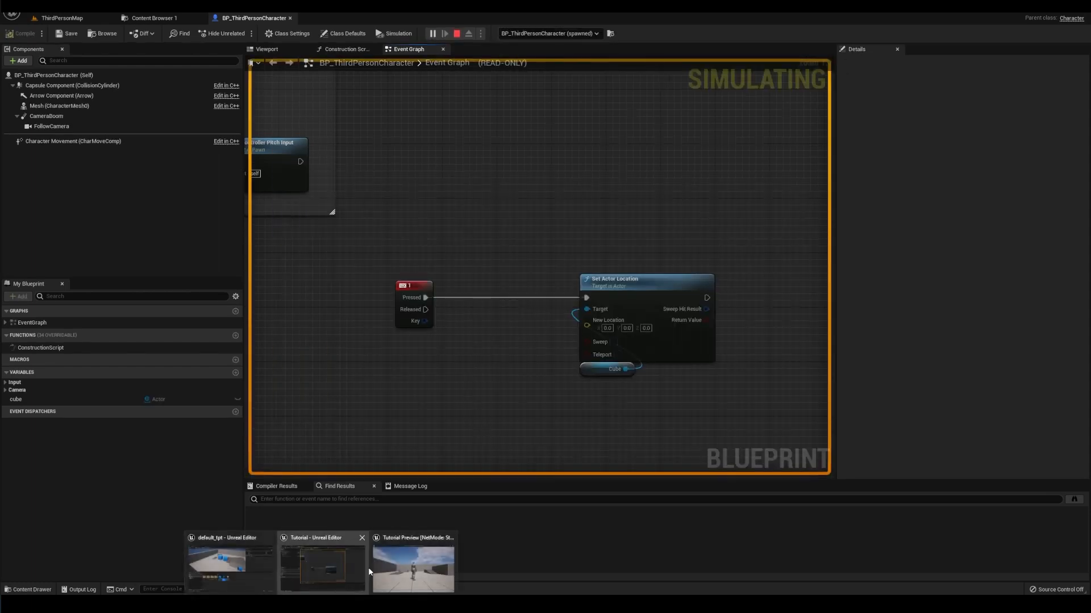
left_click(413, 567)
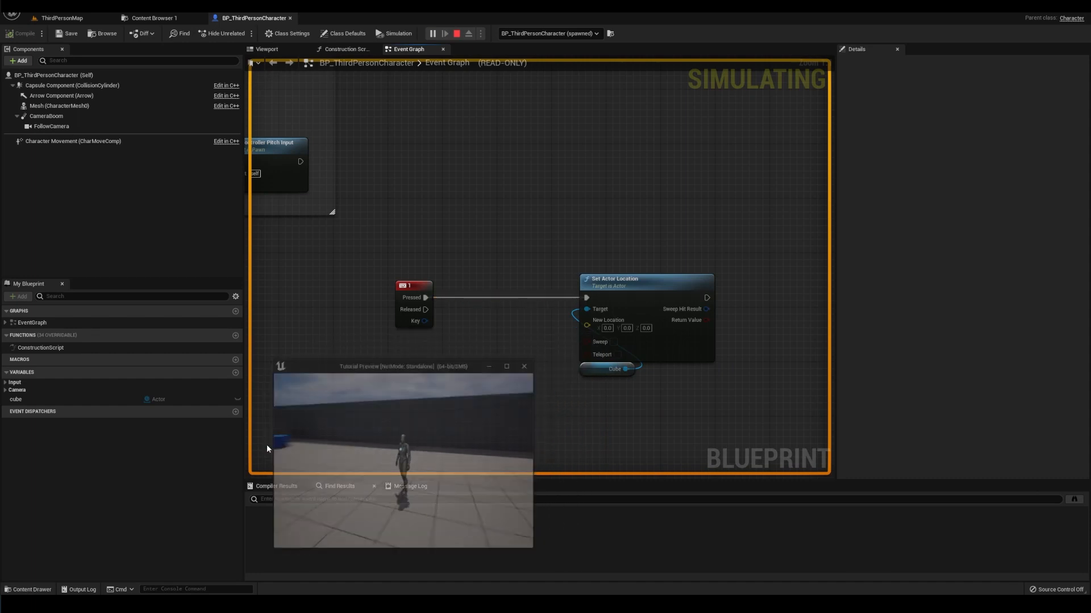
left_click(456, 33)
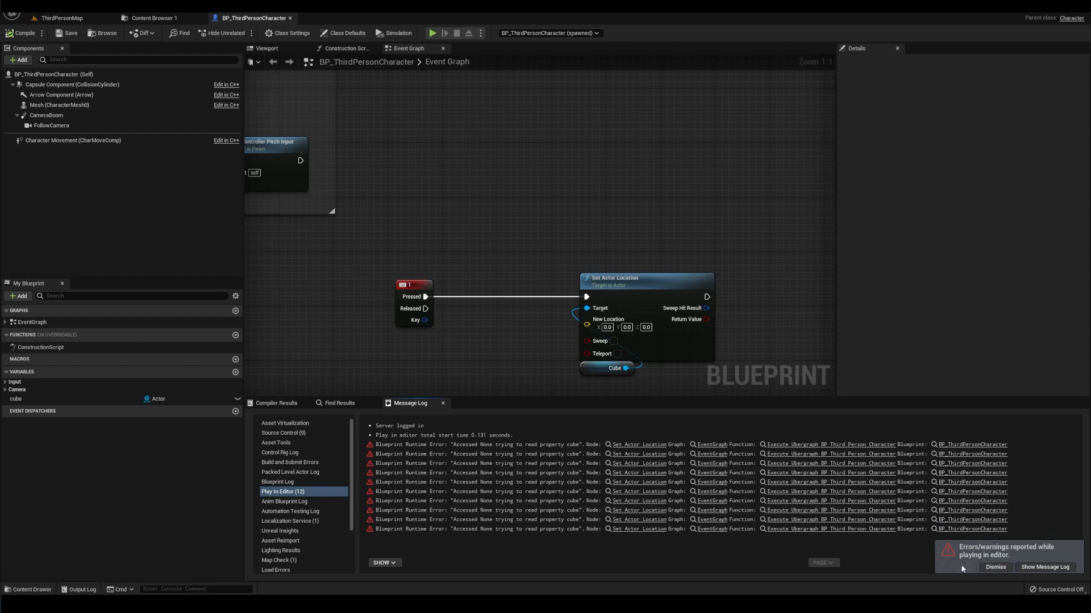
mouse_move(892, 564)
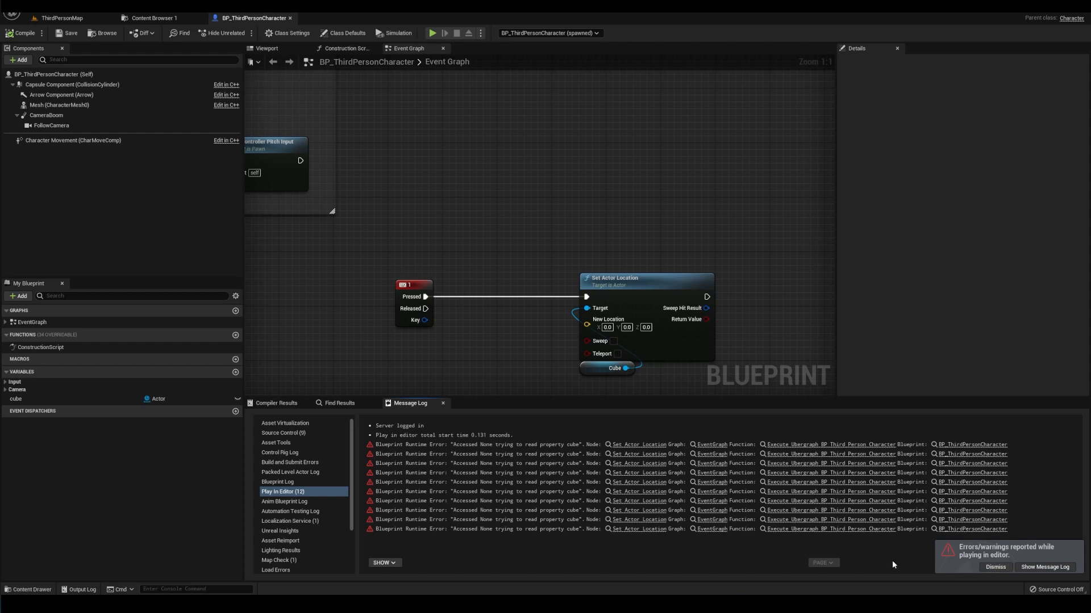
mouse_move(858, 567)
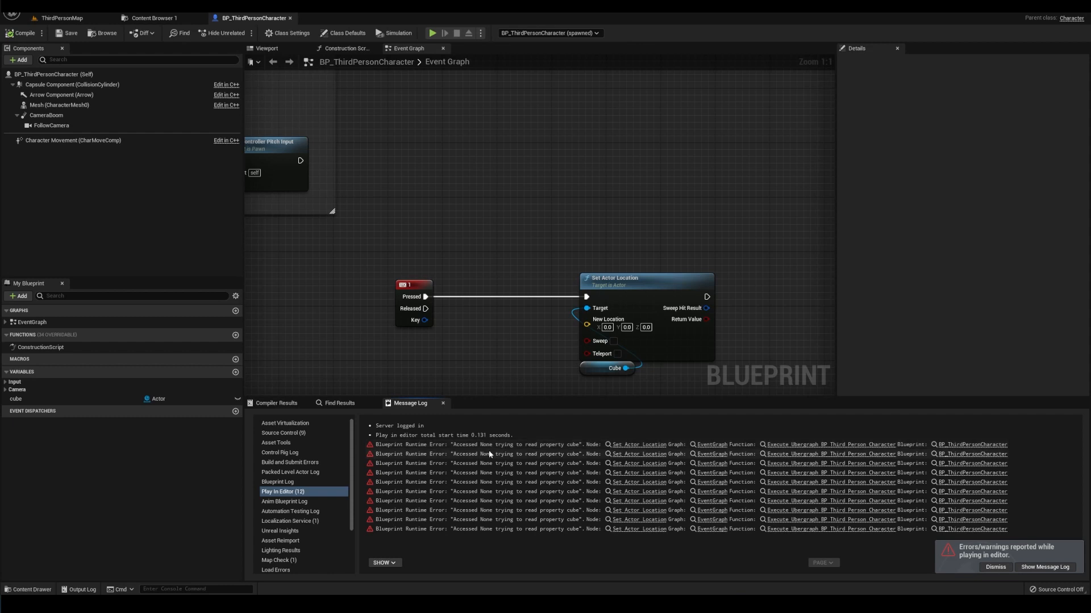
mouse_move(602, 369)
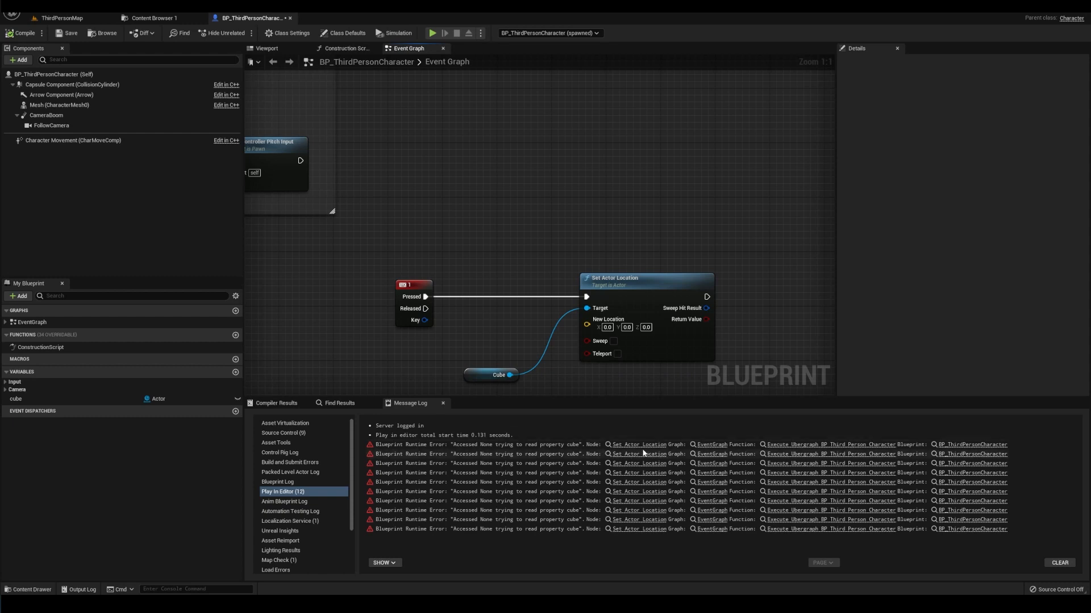
mouse_move(582, 450)
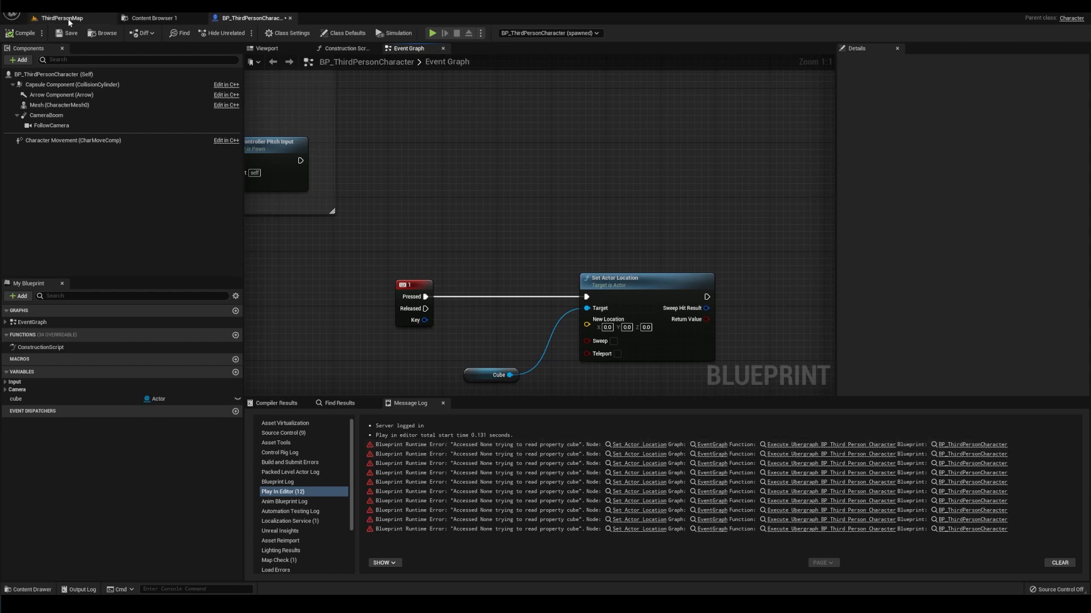
Inspect the Cube getter and cube variable details, revealing Default Value None
left_click(62, 18)
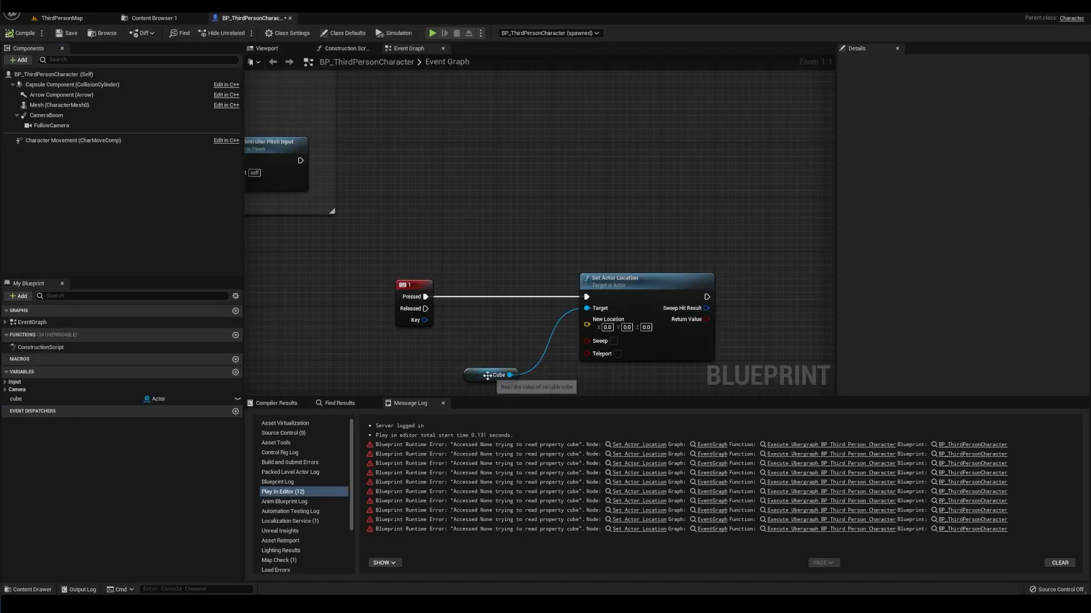
left_click(491, 375)
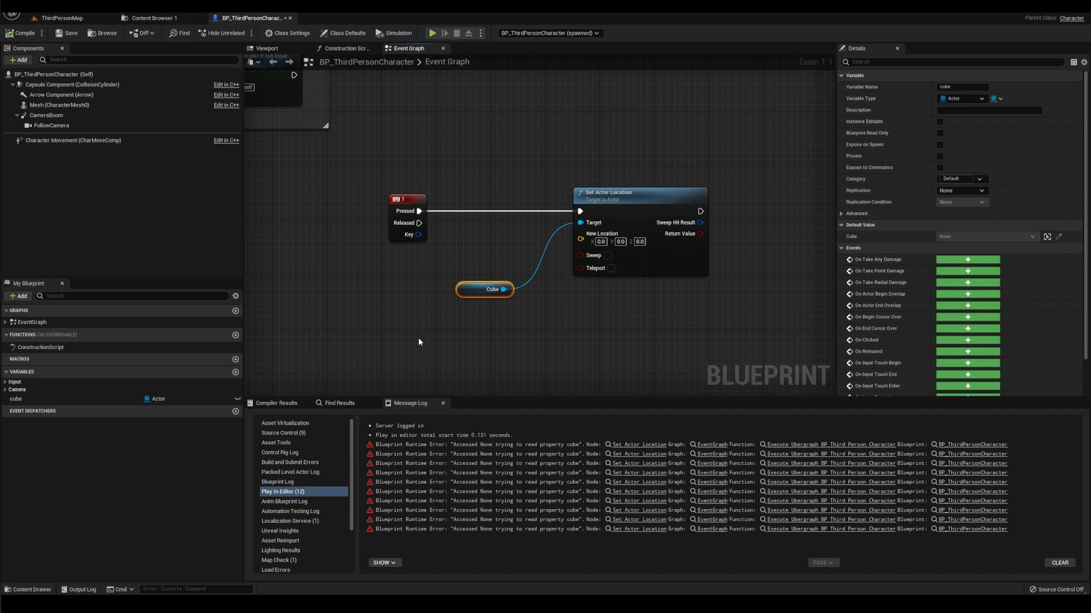
left_click(15, 399)
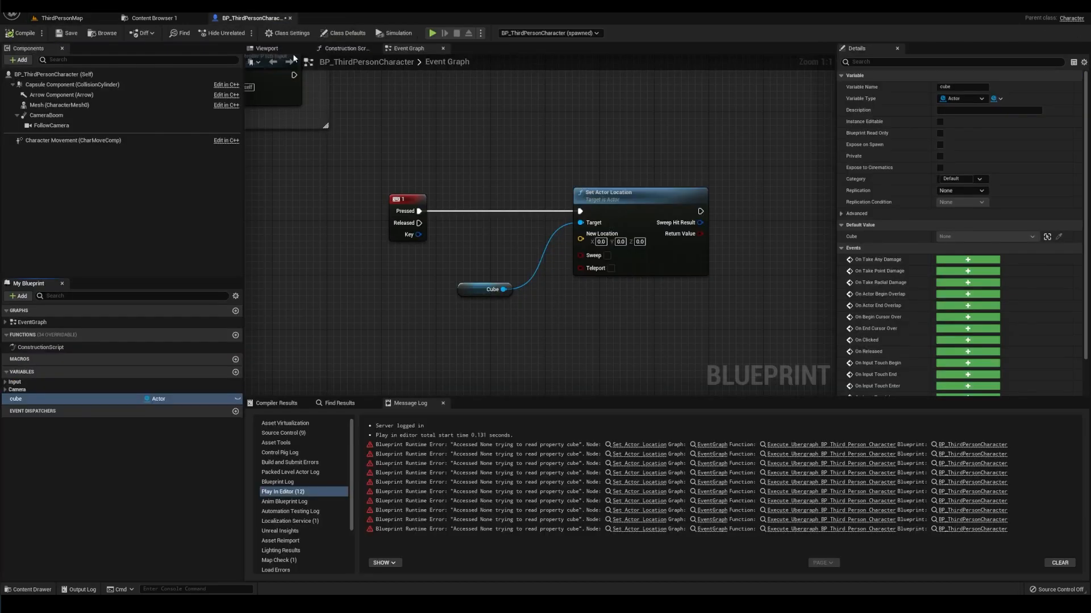
mouse_move(459, 302)
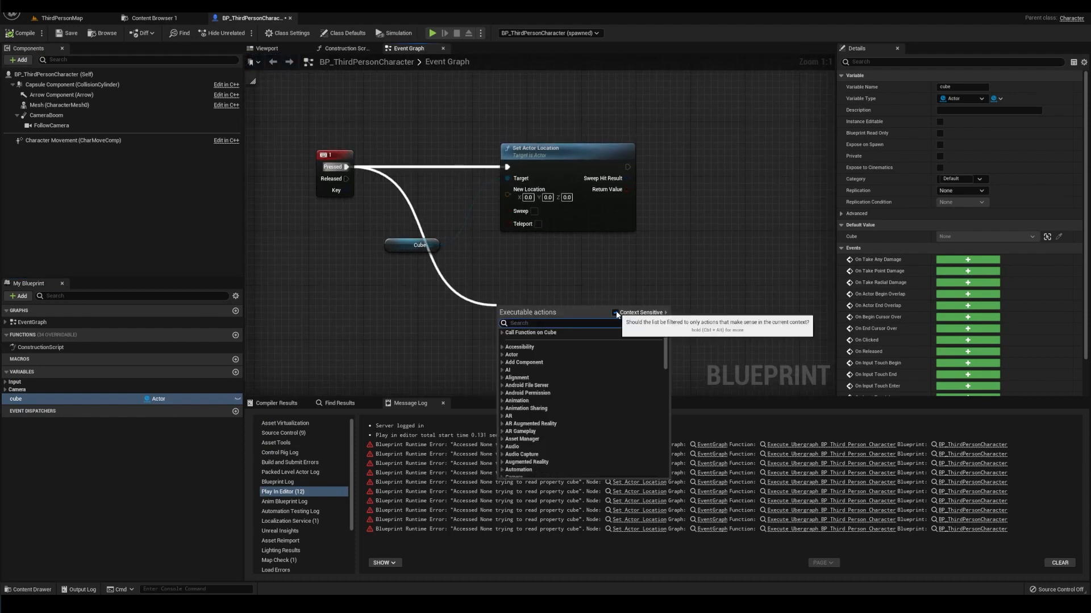
Add a widget Set Visibility node off key 1's Pressed pin, with Context Sensitive unchecked
left_click(615, 312)
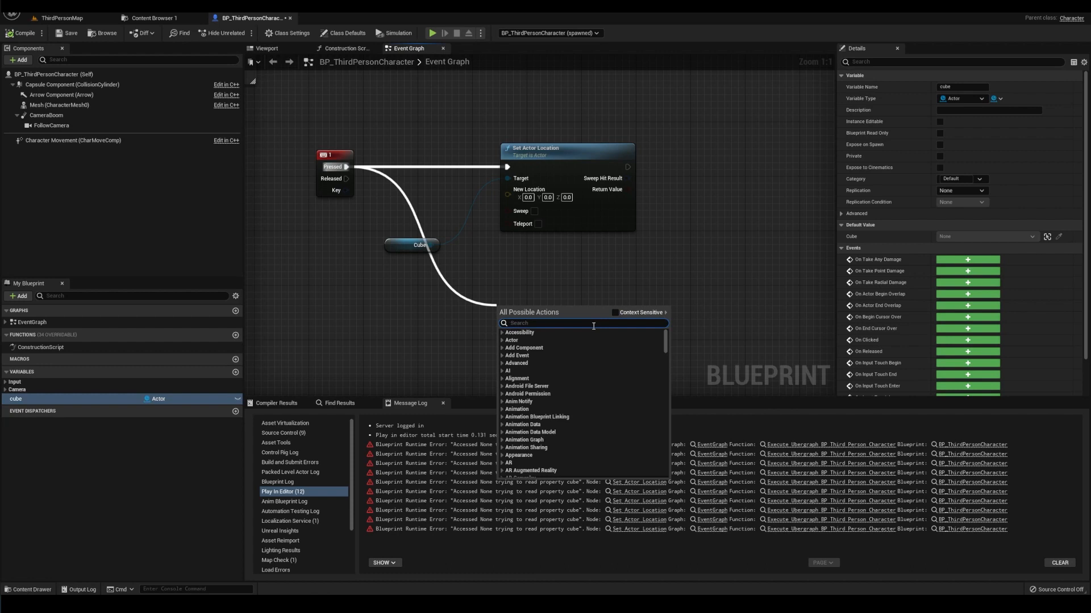
type("set visibility wid")
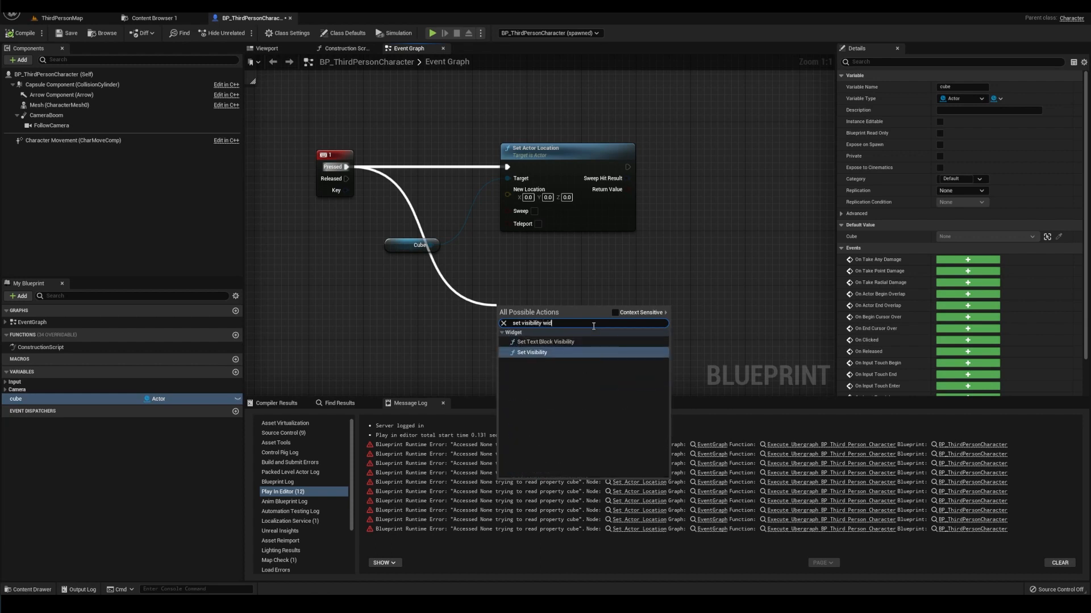
left_click(532, 353)
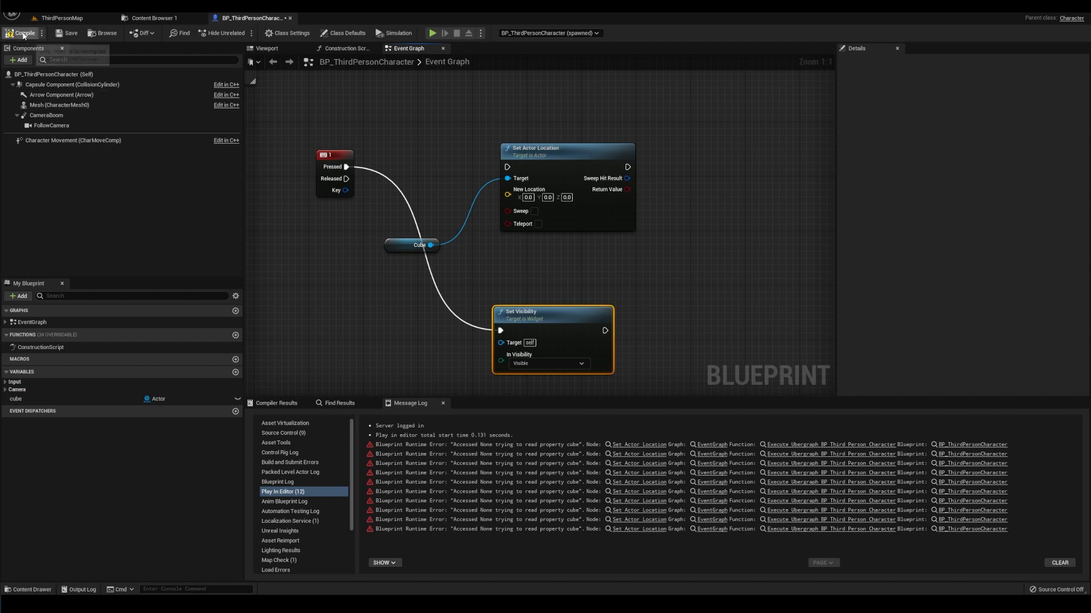
left_click(21, 33)
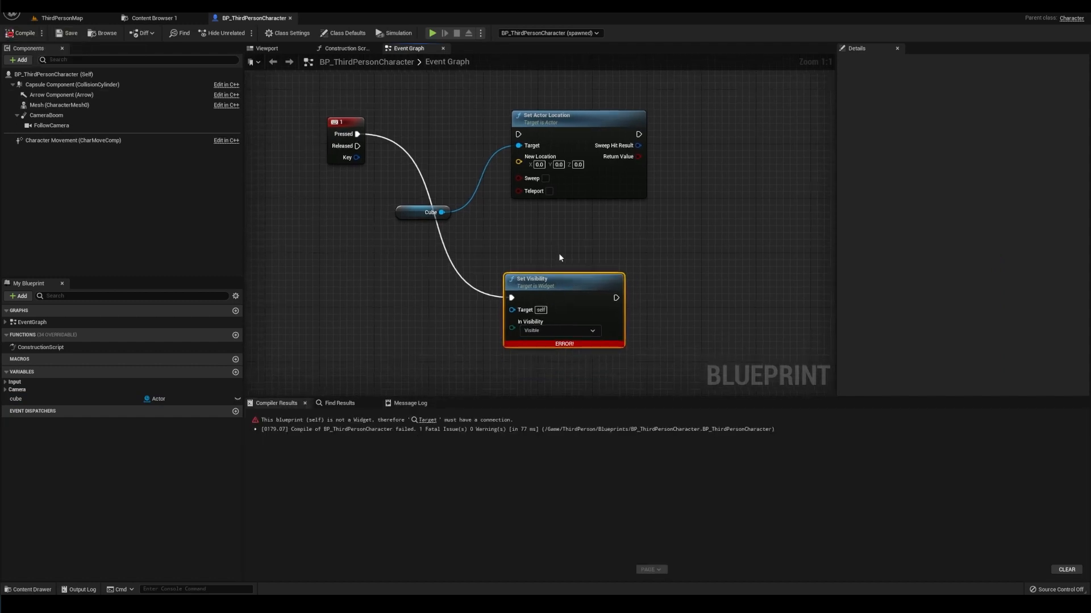
mouse_move(400, 360)
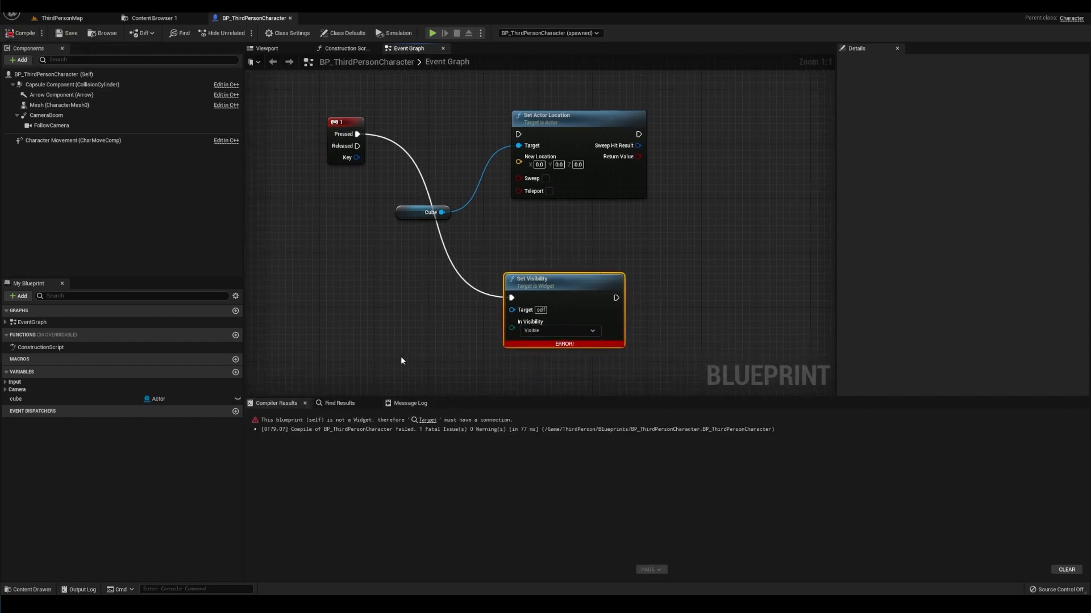
mouse_move(346, 366)
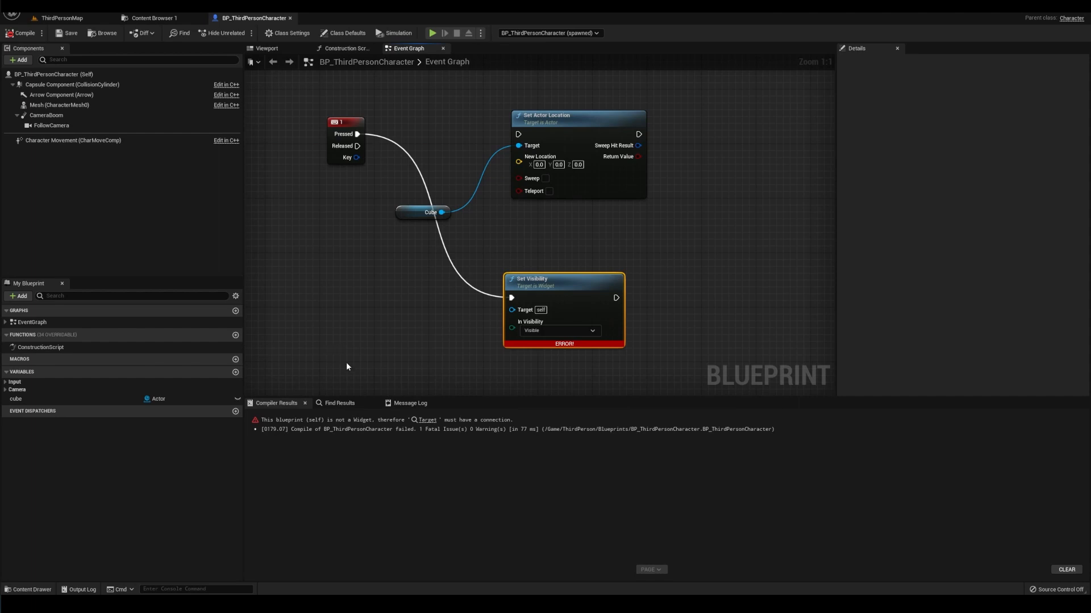
mouse_move(525, 309)
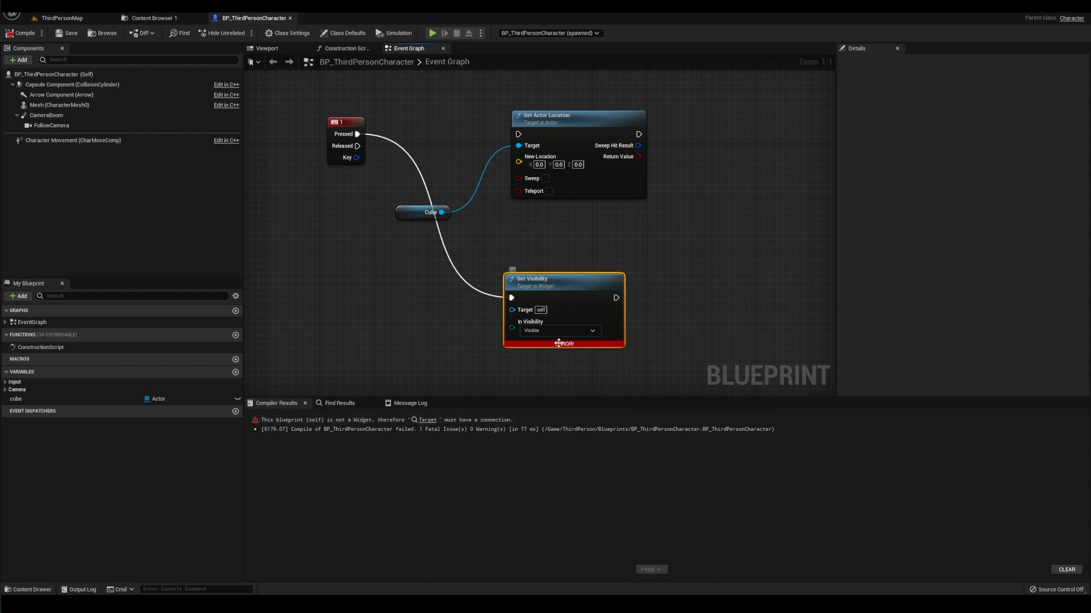
mouse_move(807, 351)
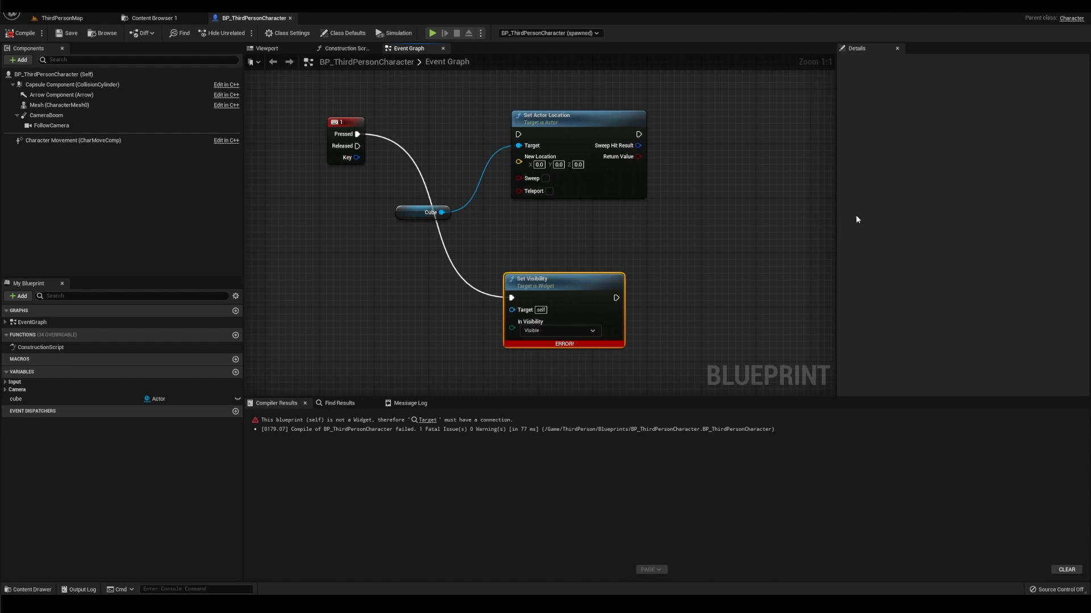
mouse_move(793, 223)
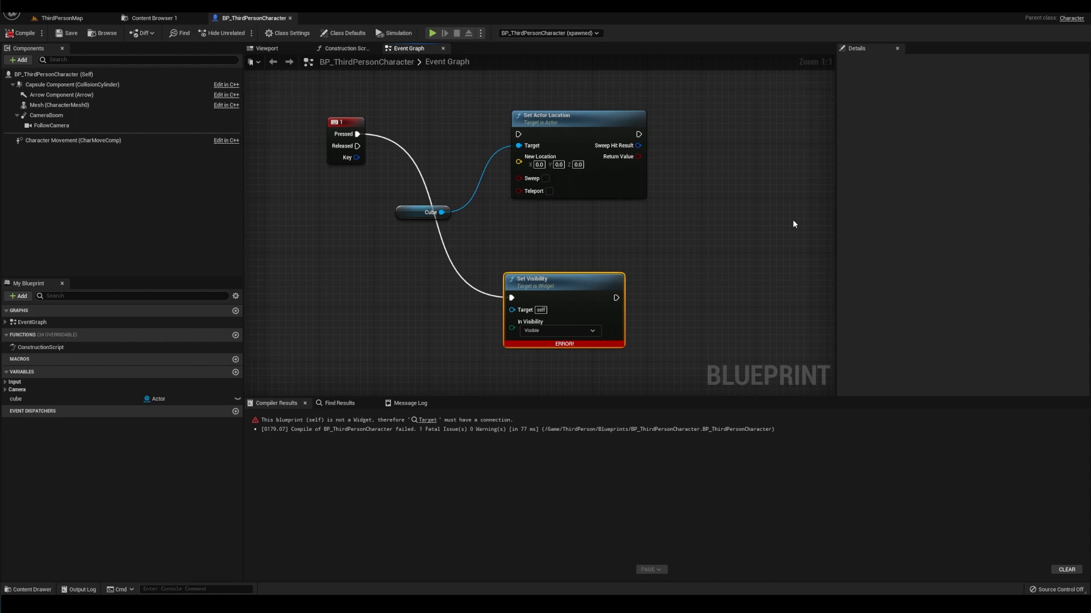
mouse_move(534, 245)
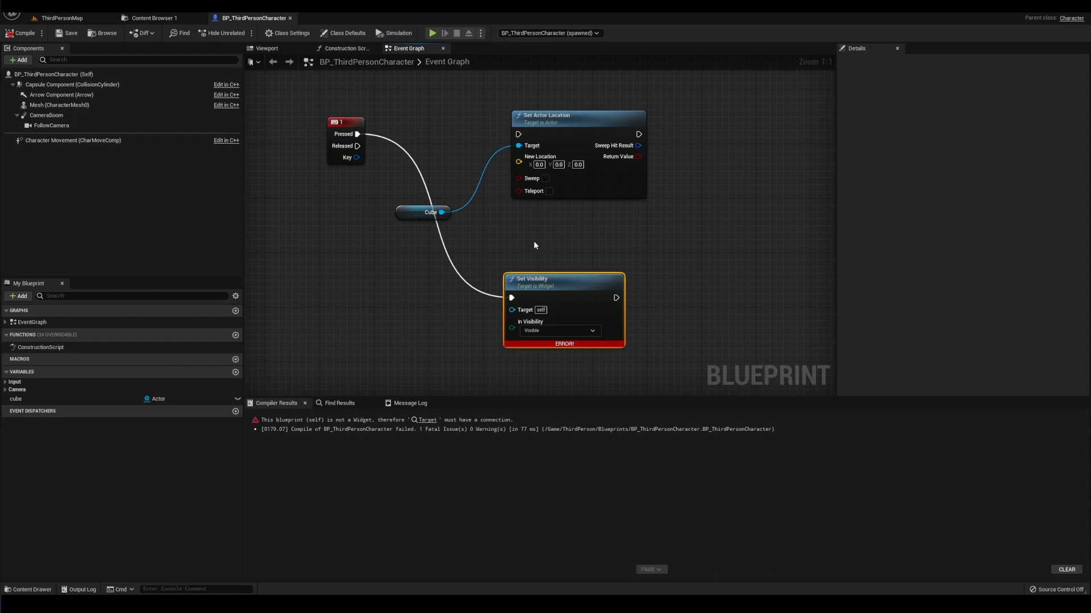
Delete the erroring Set Visibility node and bring the cube variable details back up
key("Delete")
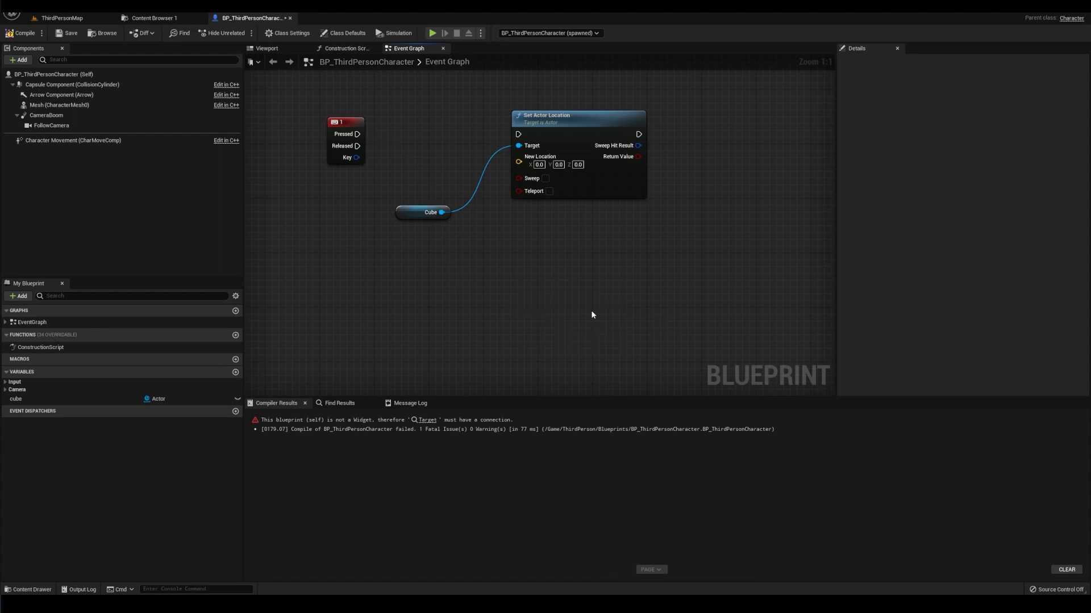
mouse_move(555, 291)
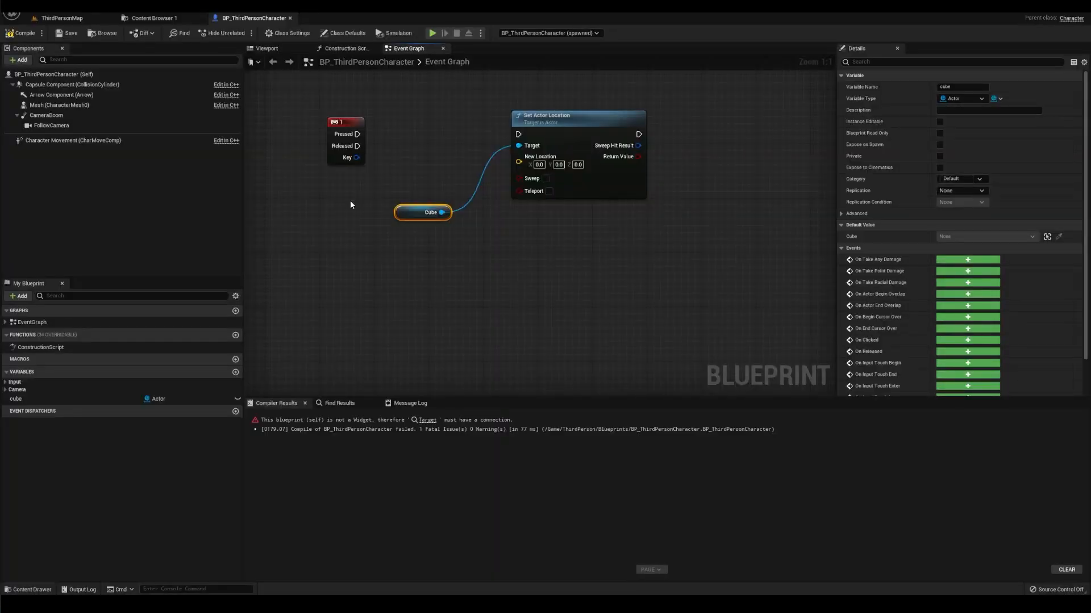
mouse_move(272, 86)
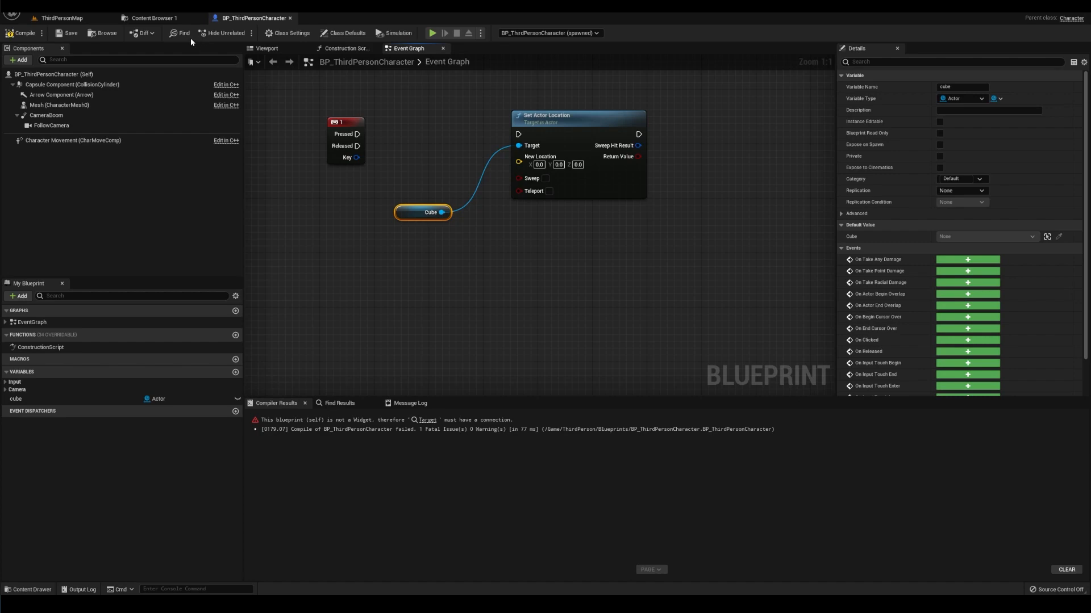
left_click(61, 18)
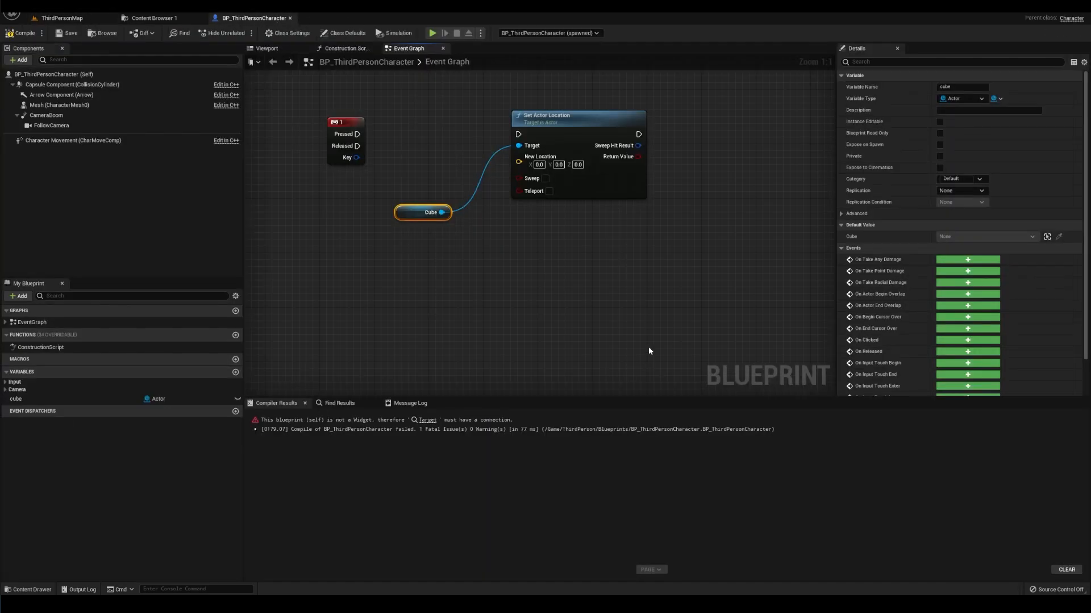
mouse_move(763, 366)
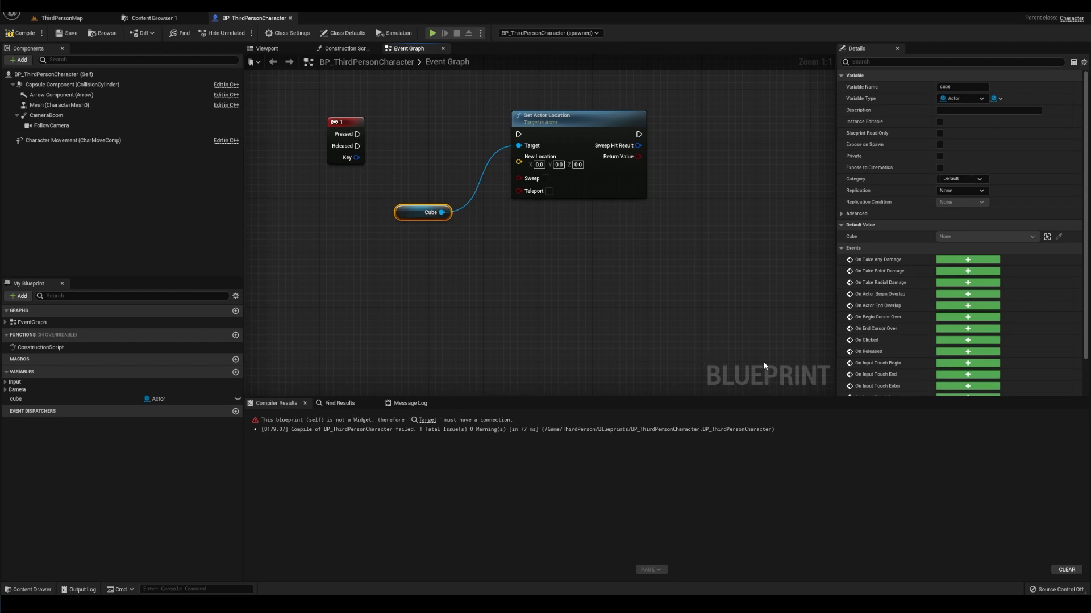
mouse_move(747, 374)
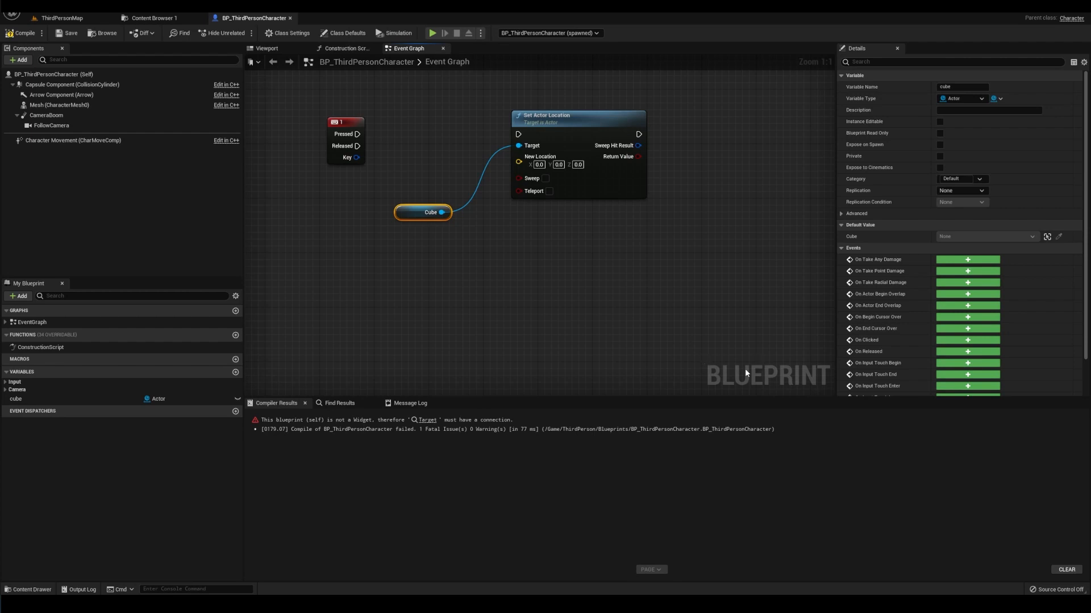
mouse_move(746, 374)
type("get act")
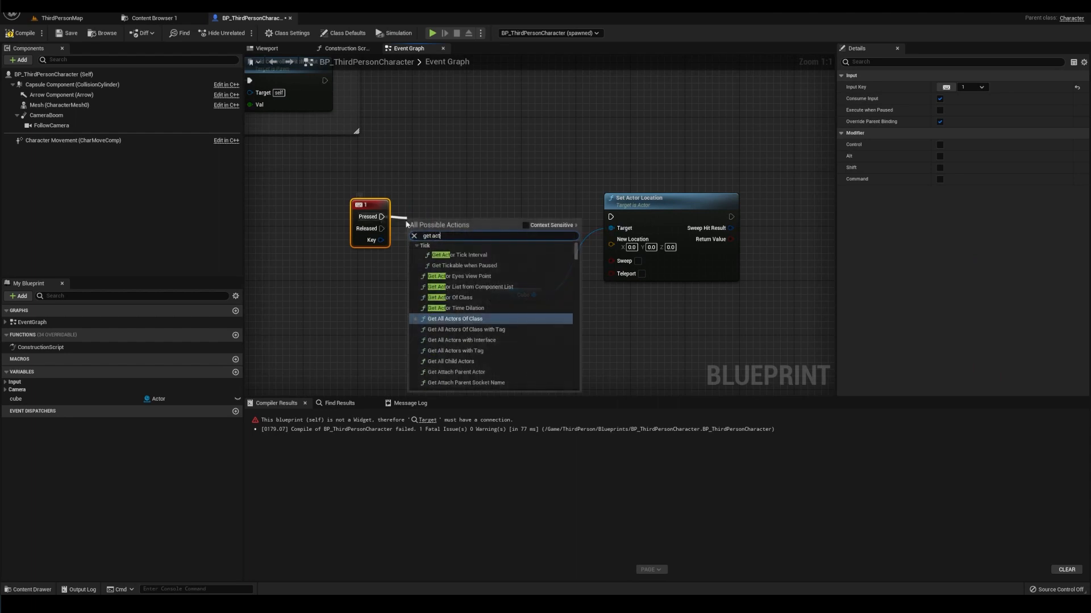
Add Get All Actors Of Class for Static Mesh Actors, looping into Set Actor Location
type("ors")
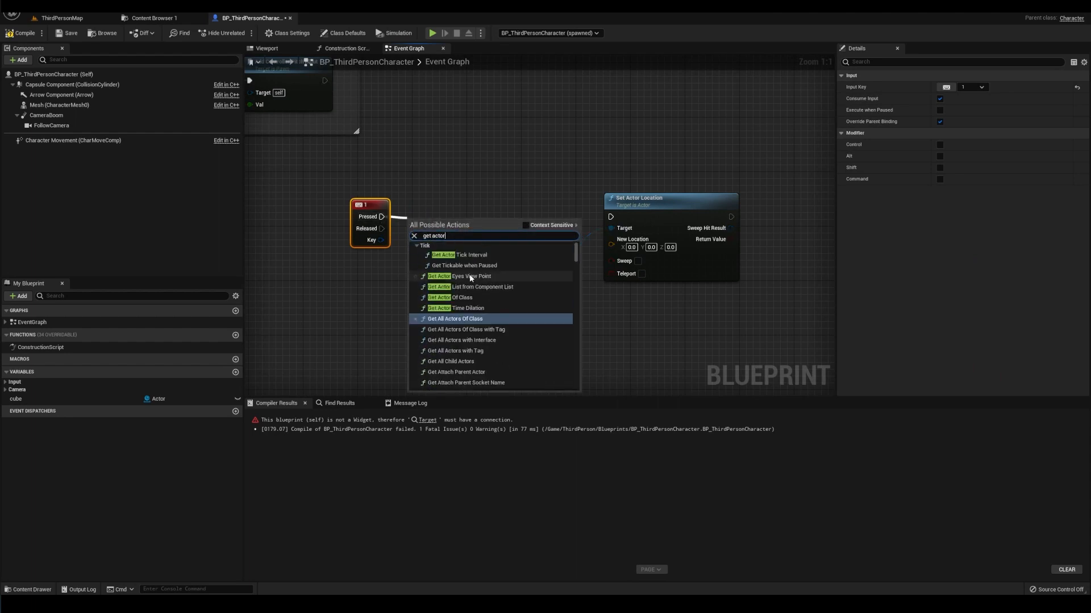
scroll("down", 3)
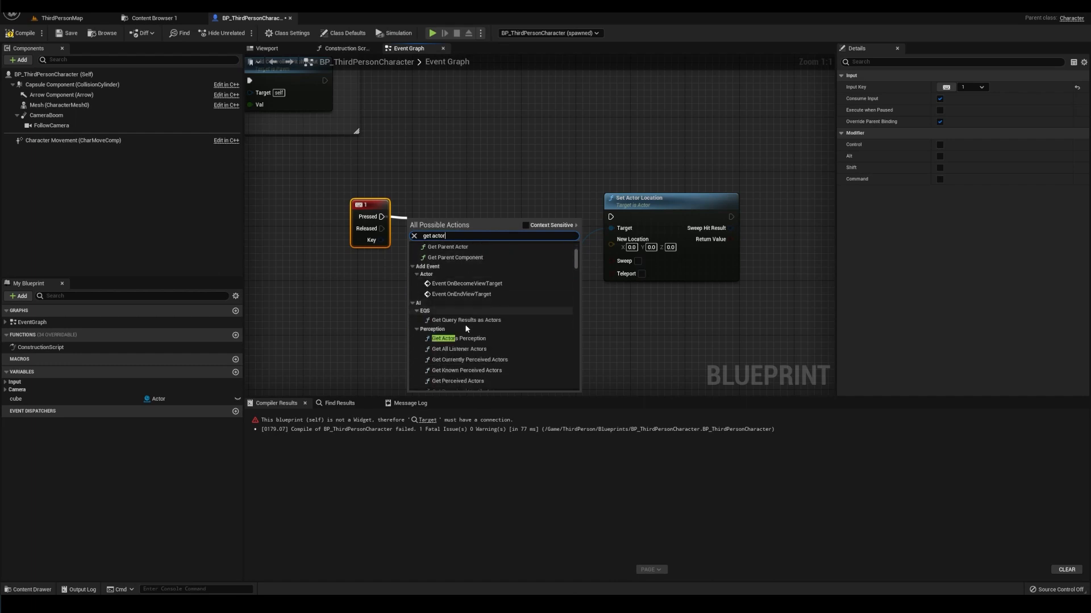
type("s")
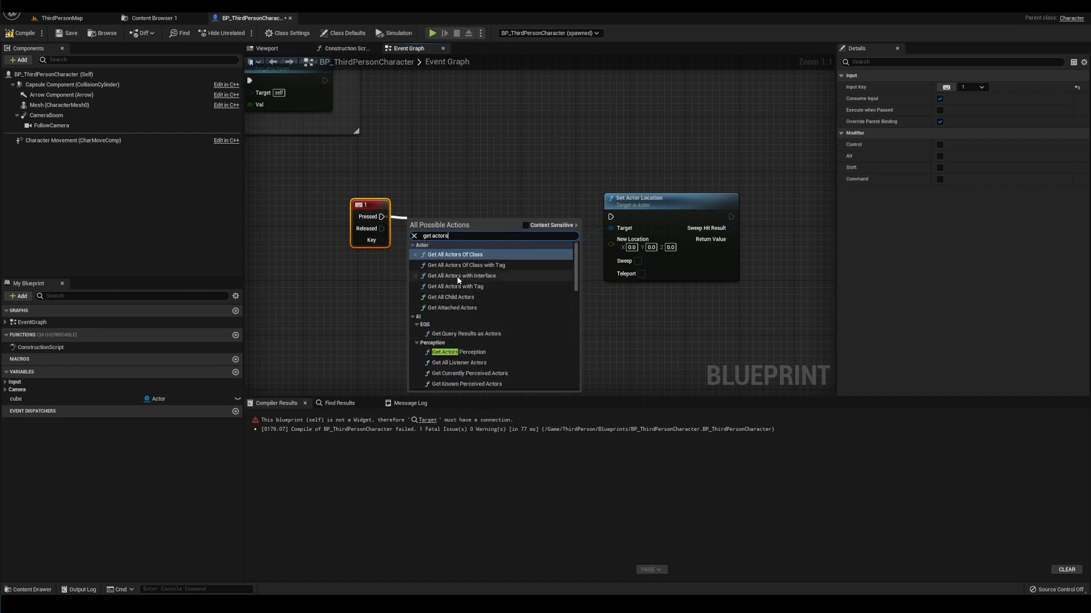
mouse_move(492, 374)
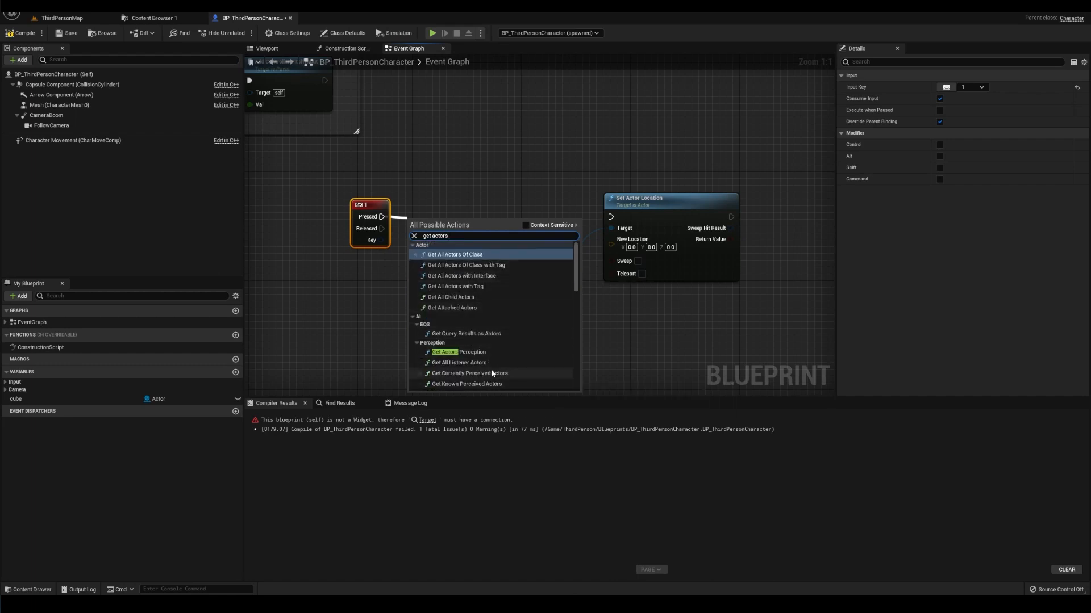
mouse_move(469, 373)
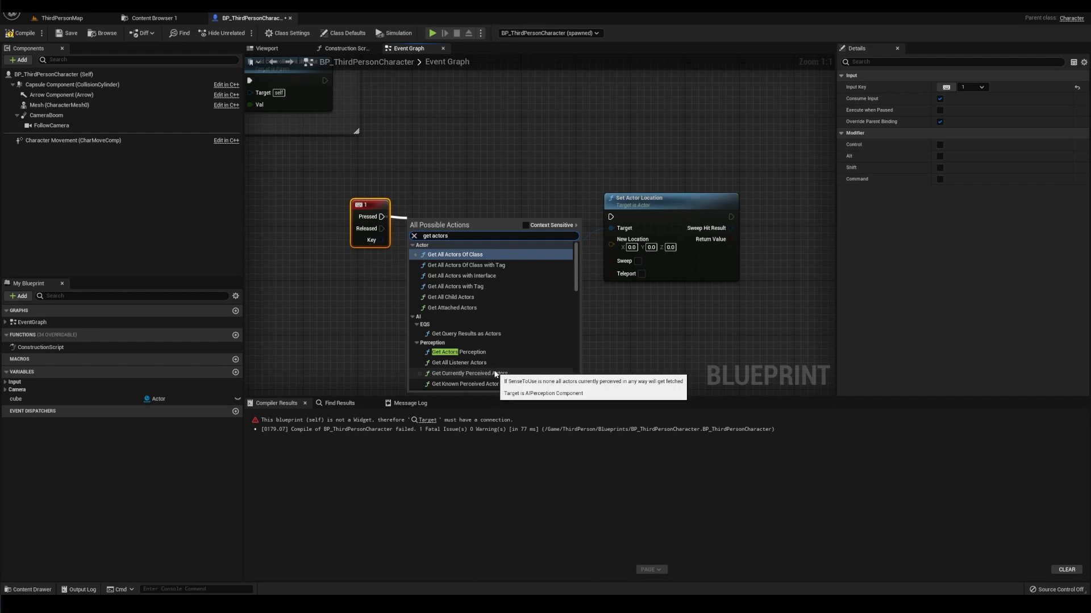
left_click(455, 253)
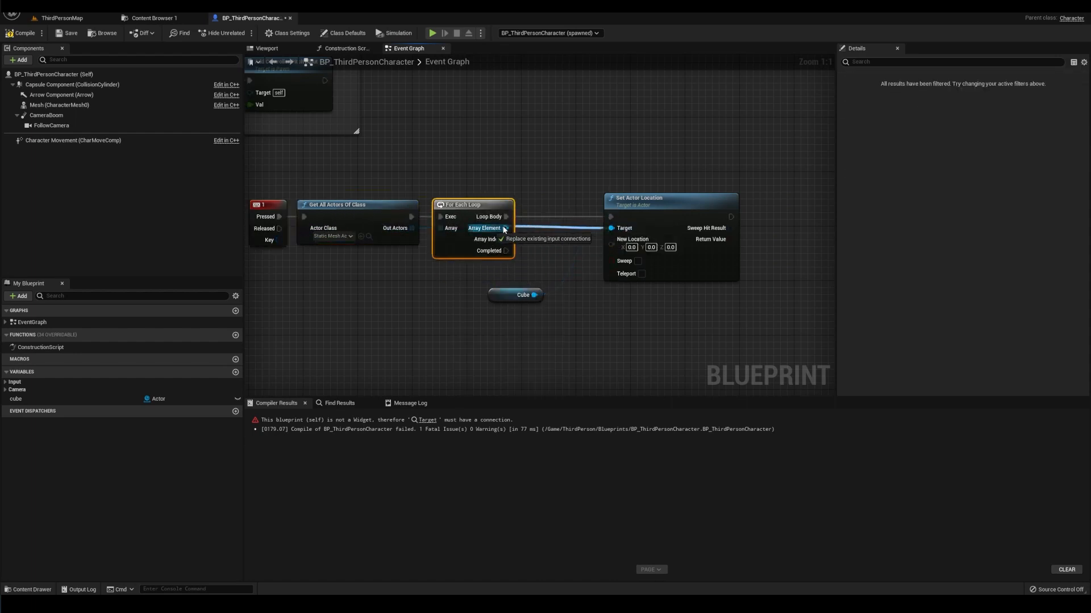
Compile the character blueprint and run a brief test play, logging Movable warnings
left_click(20, 33)
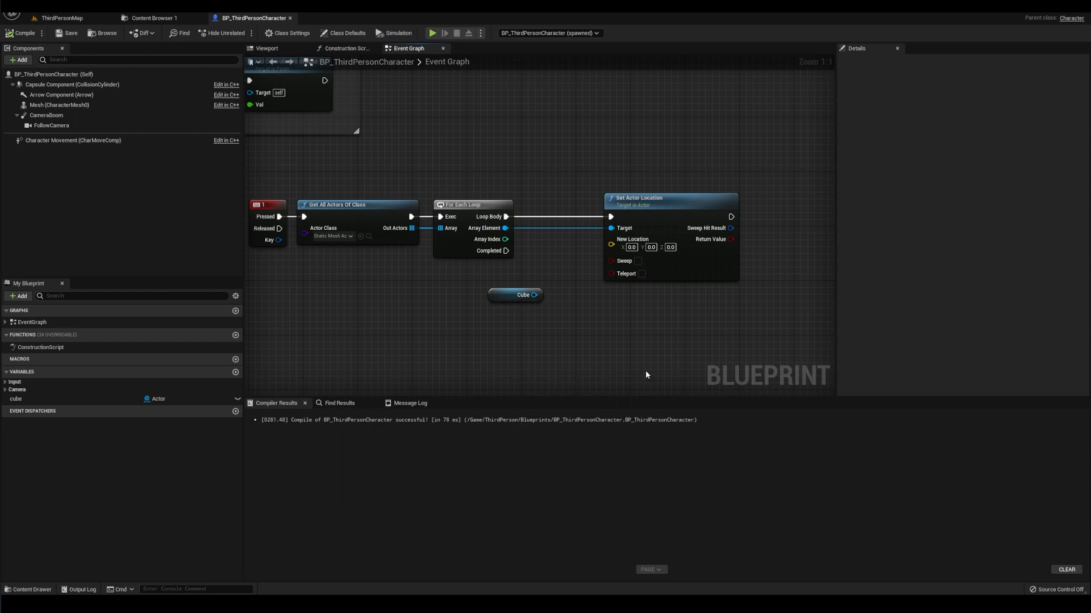
left_click(431, 33)
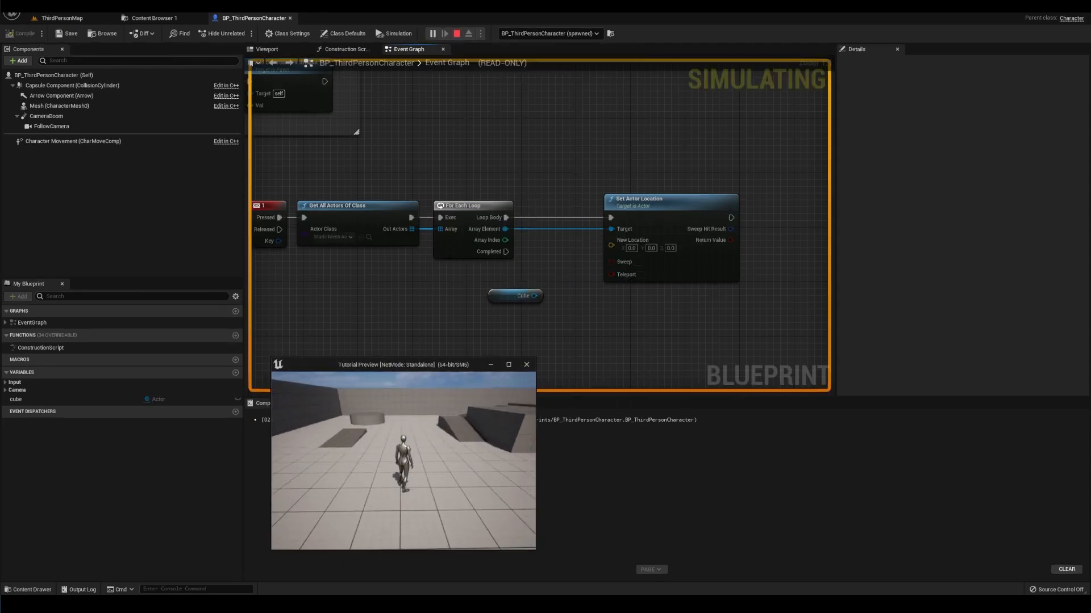
left_click(455, 33)
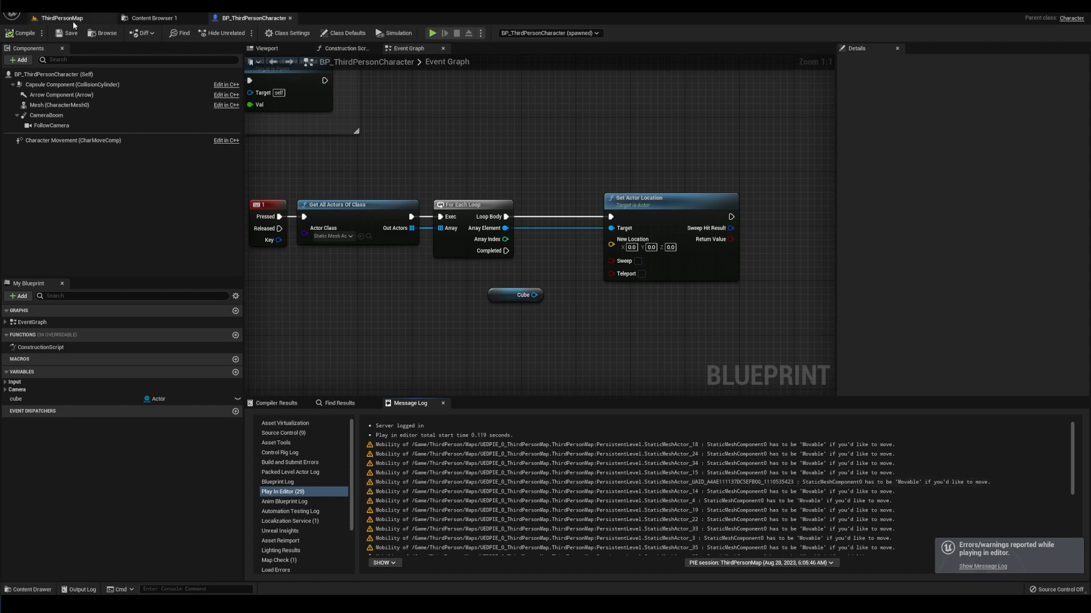
Add an SM_ChamferCube static mesh component to the cube blueprint
left_click(61, 17)
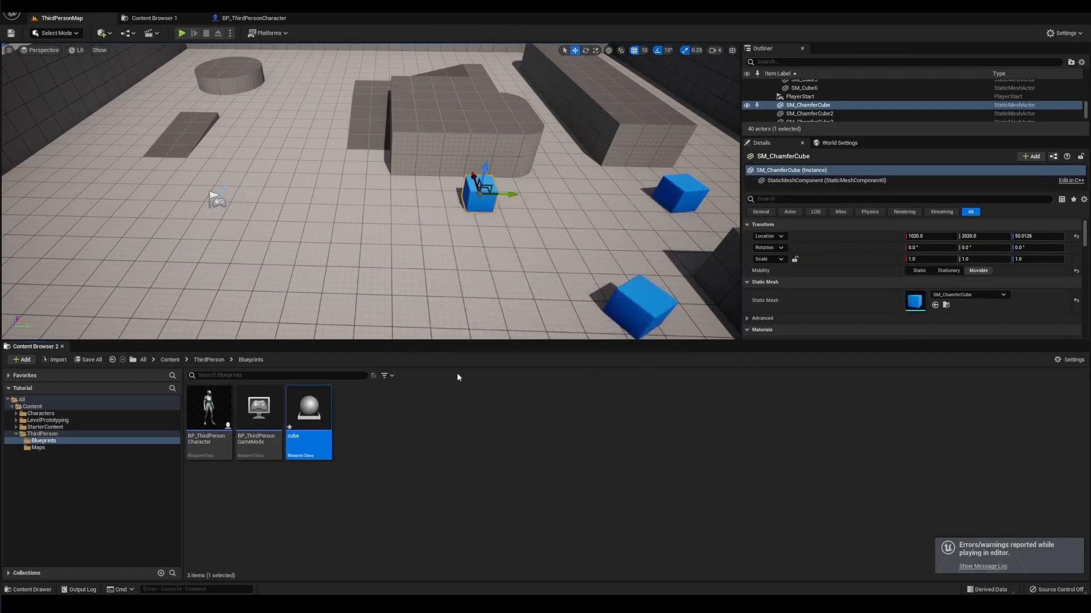
double_click(307, 407)
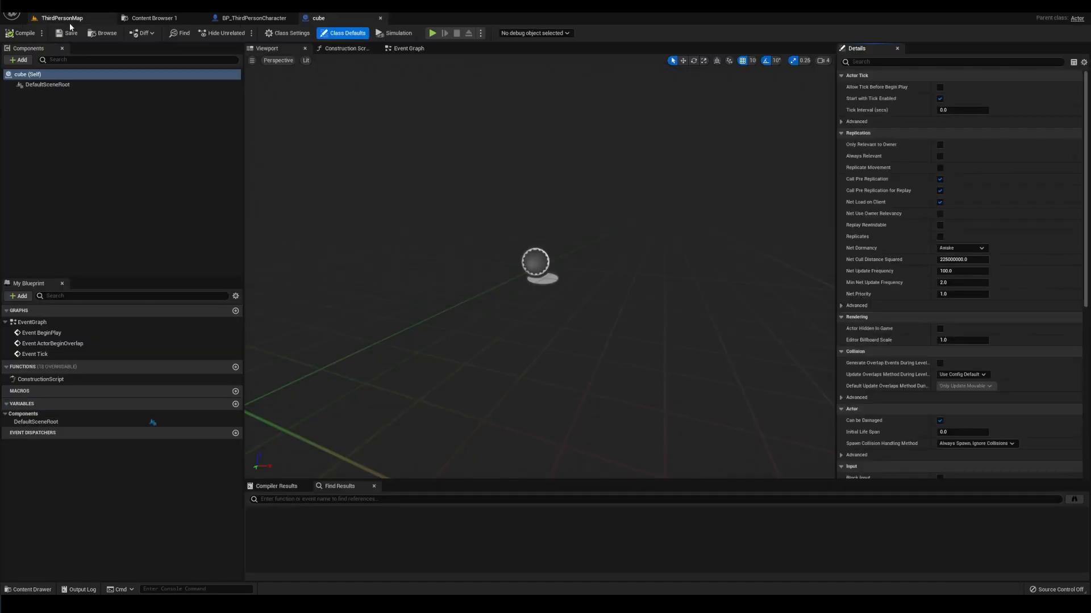
left_click(19, 60)
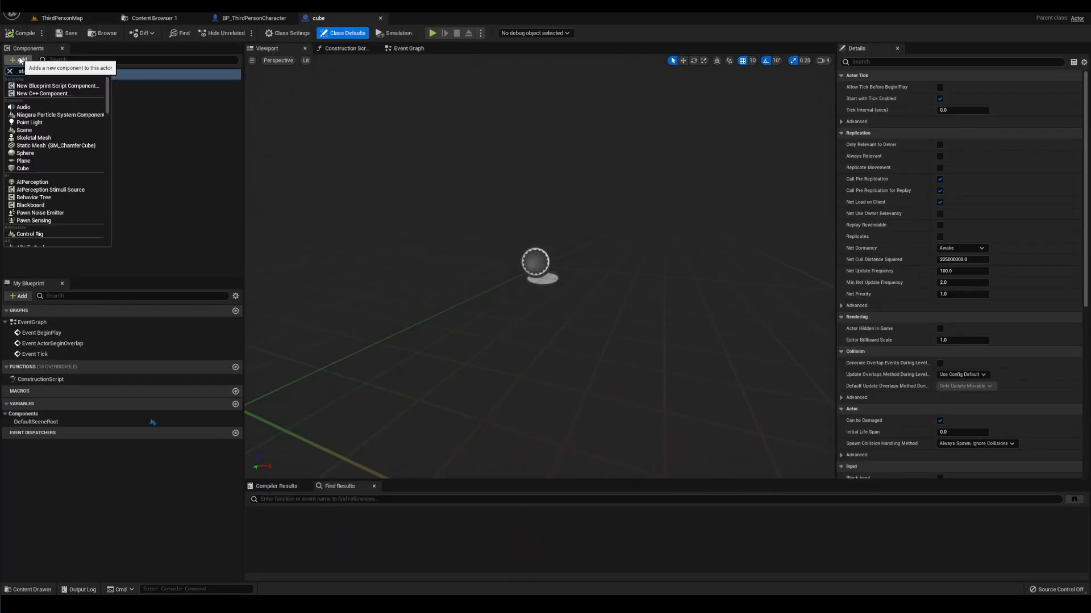
left_click(56, 145)
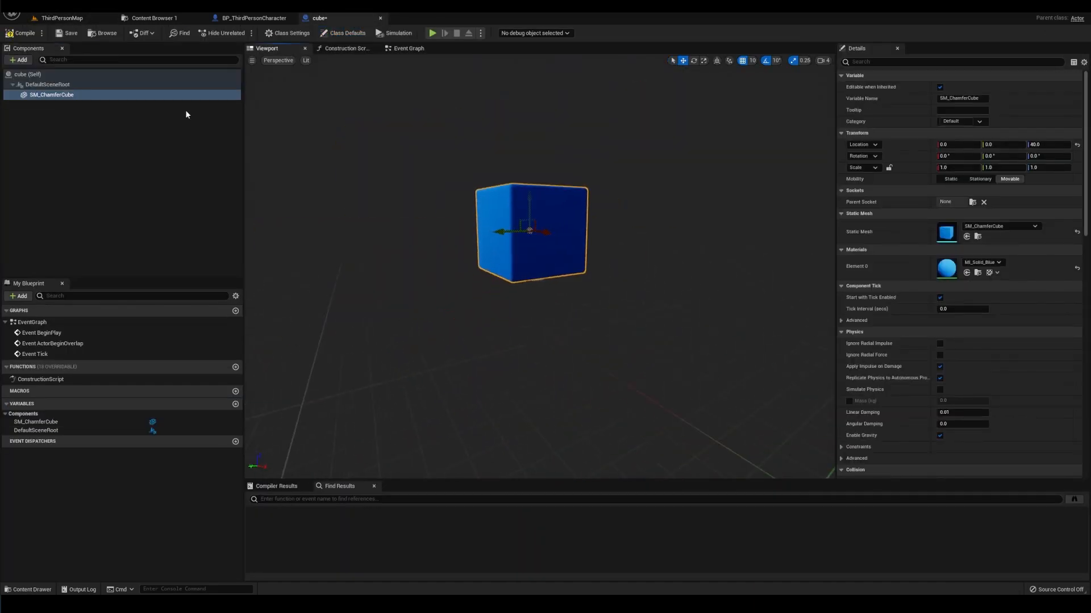
left_click(62, 18)
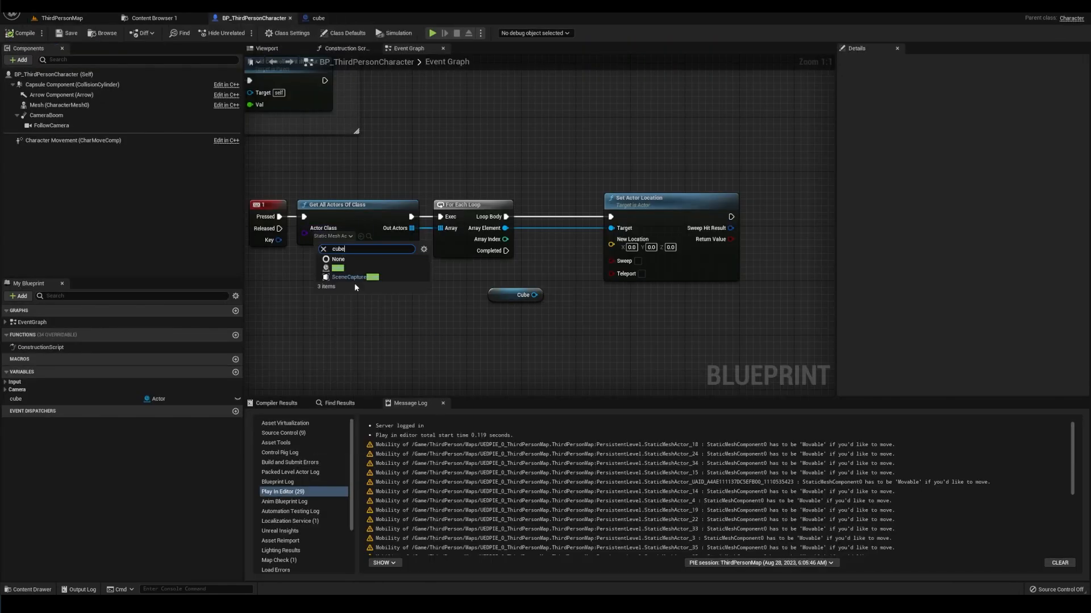
Set the Get All Actors Of Class class to cube and stop the running preview
left_click(337, 268)
type("f")
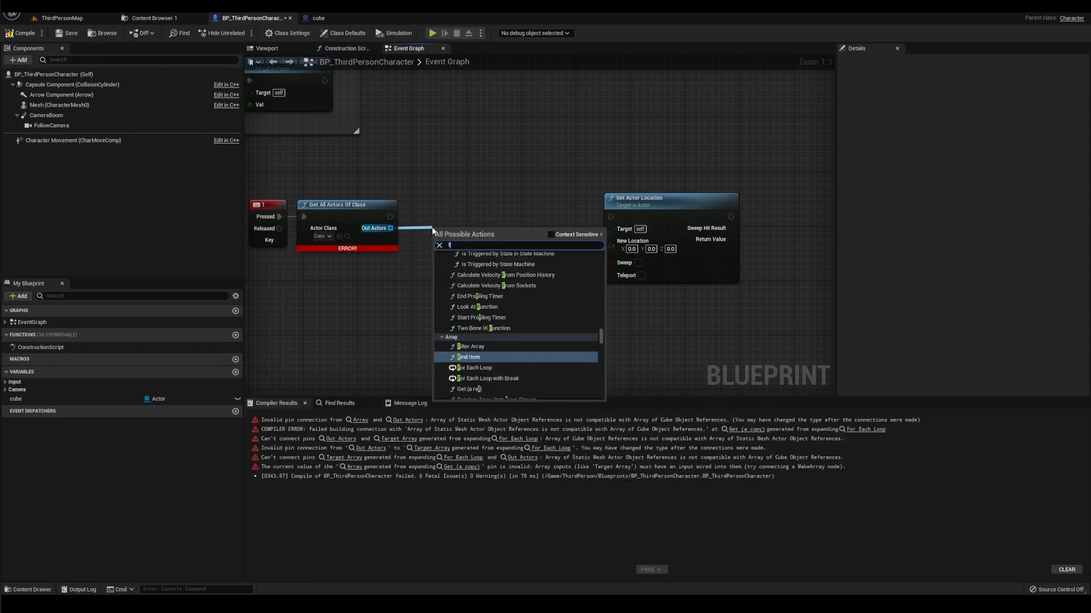
left_click(475, 368)
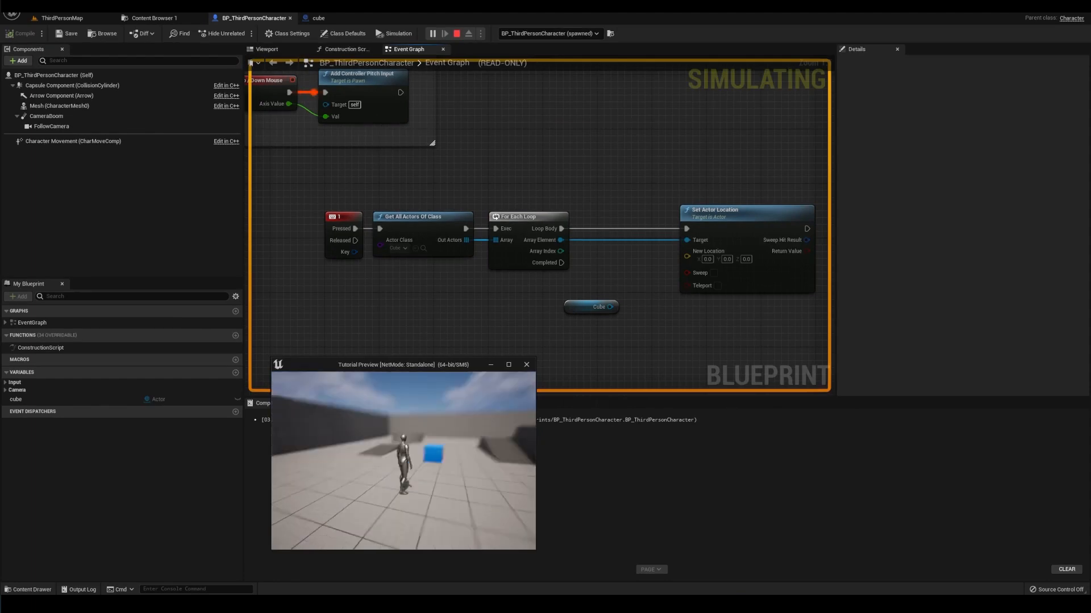
left_click(455, 33)
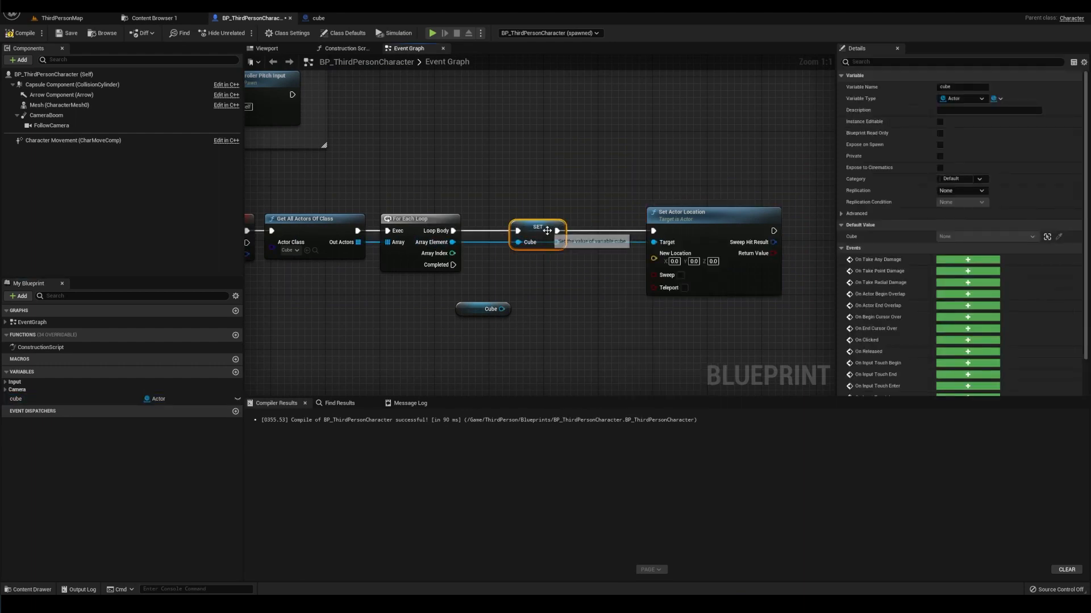
mouse_move(734, 288)
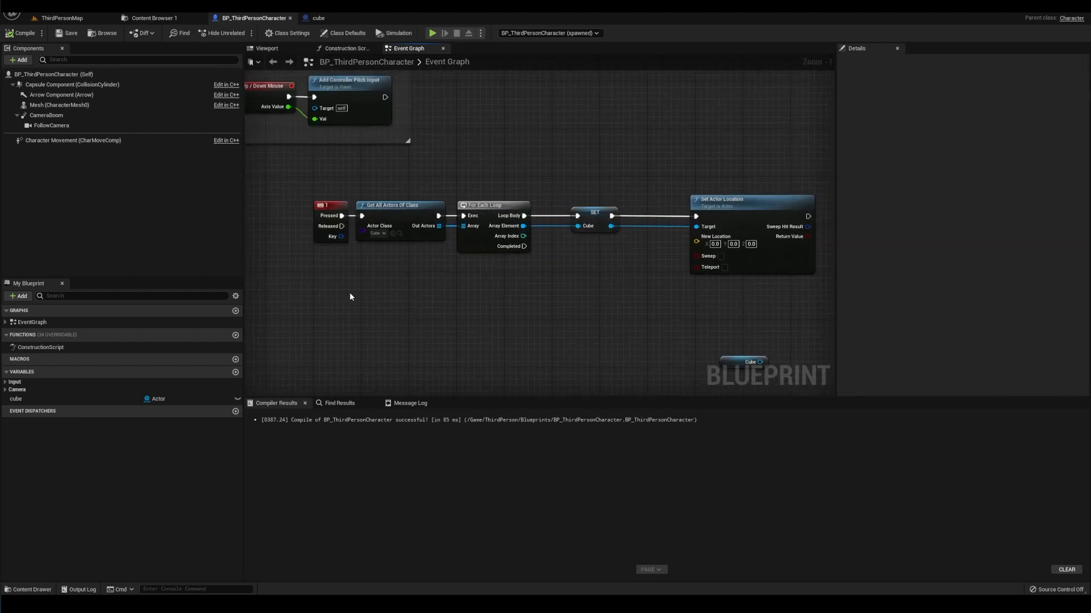
mouse_move(304, 321)
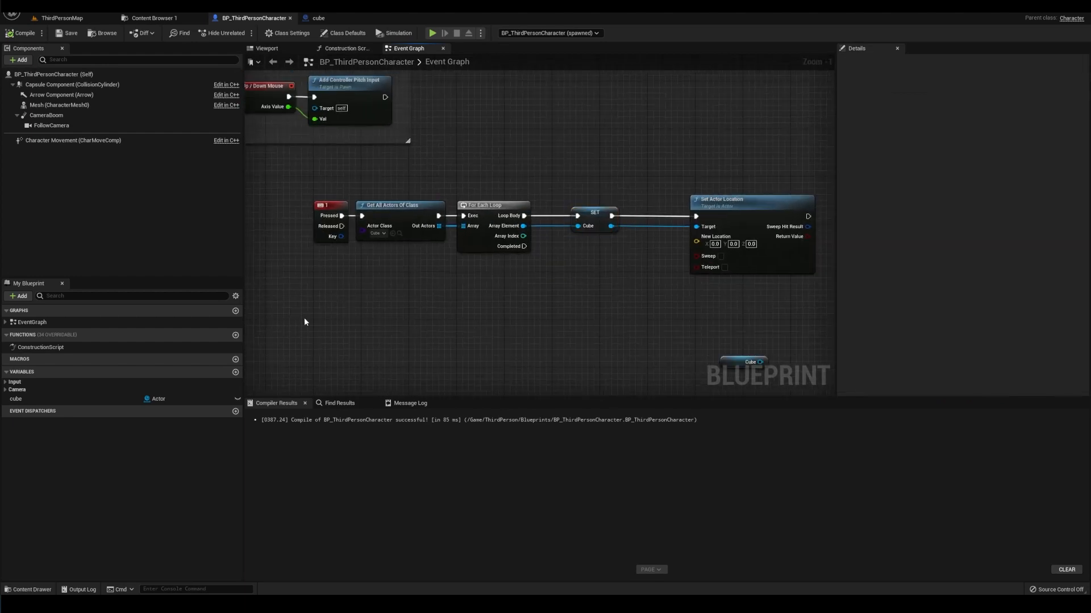
right_click(315, 320)
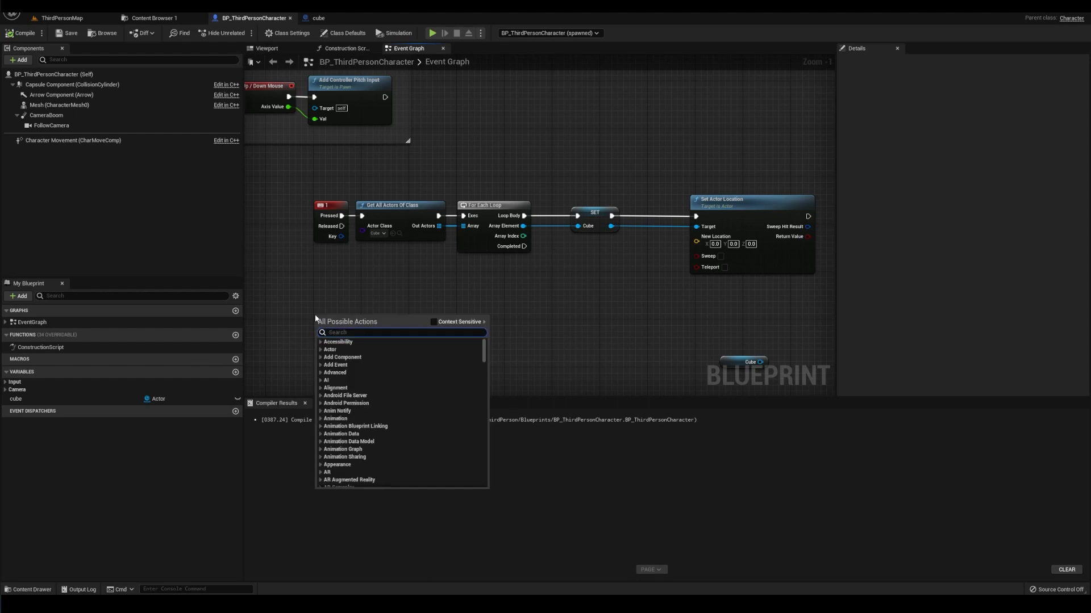
Add a '2' key event with a Cast To cube node fed by the cube variable
type("2")
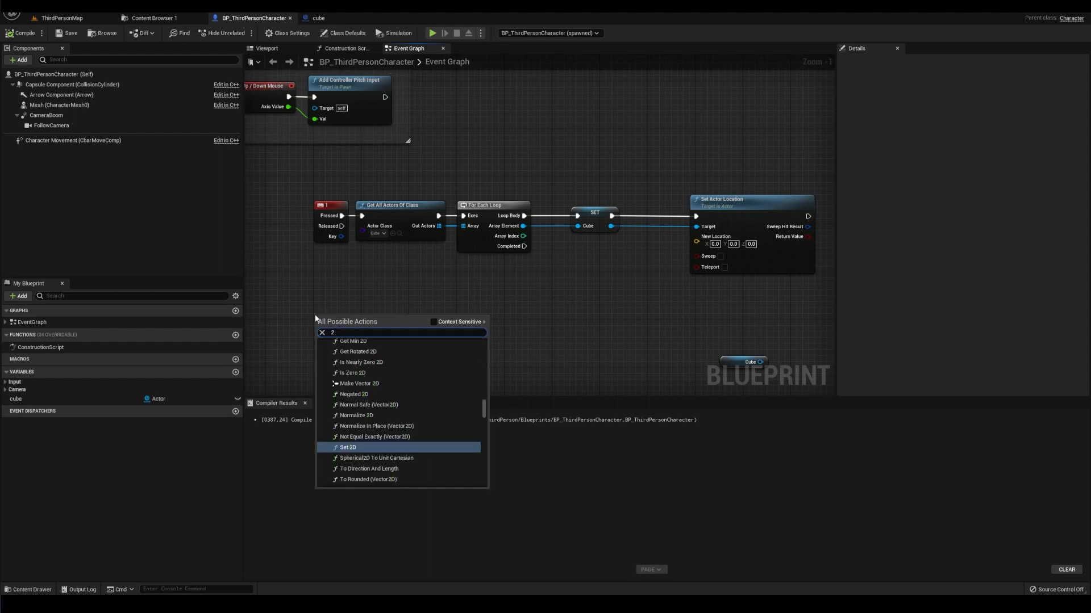
type("inpu")
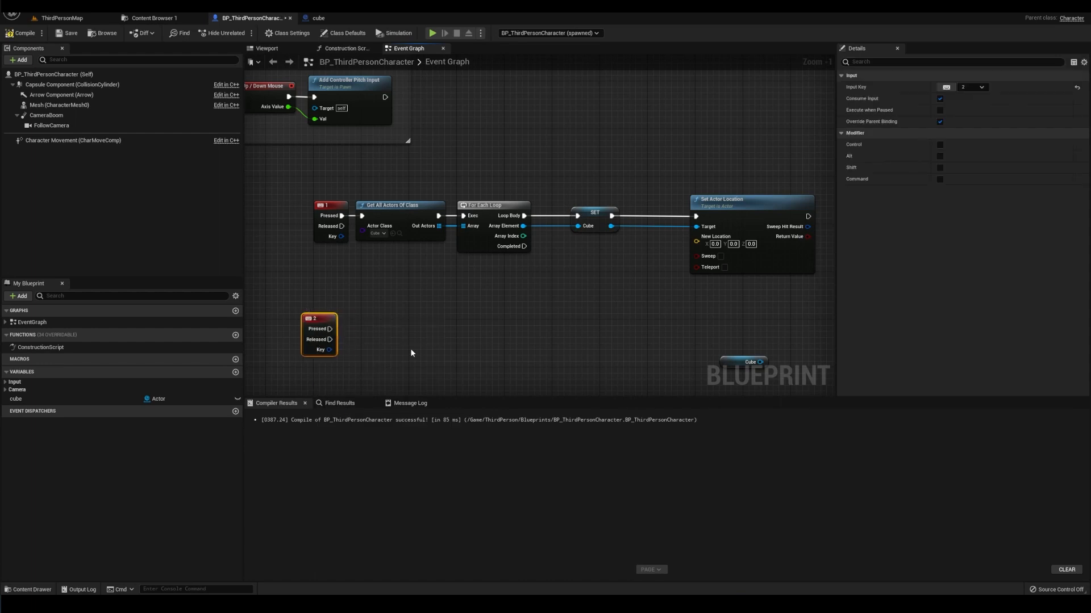
mouse_move(341, 339)
type("cast to cube")
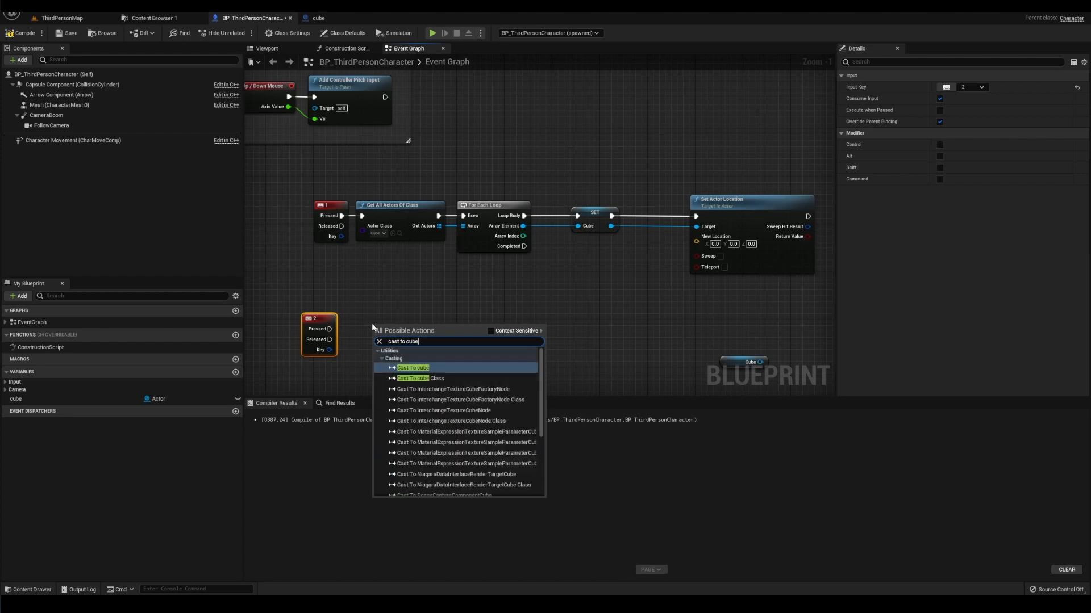
left_click(413, 368)
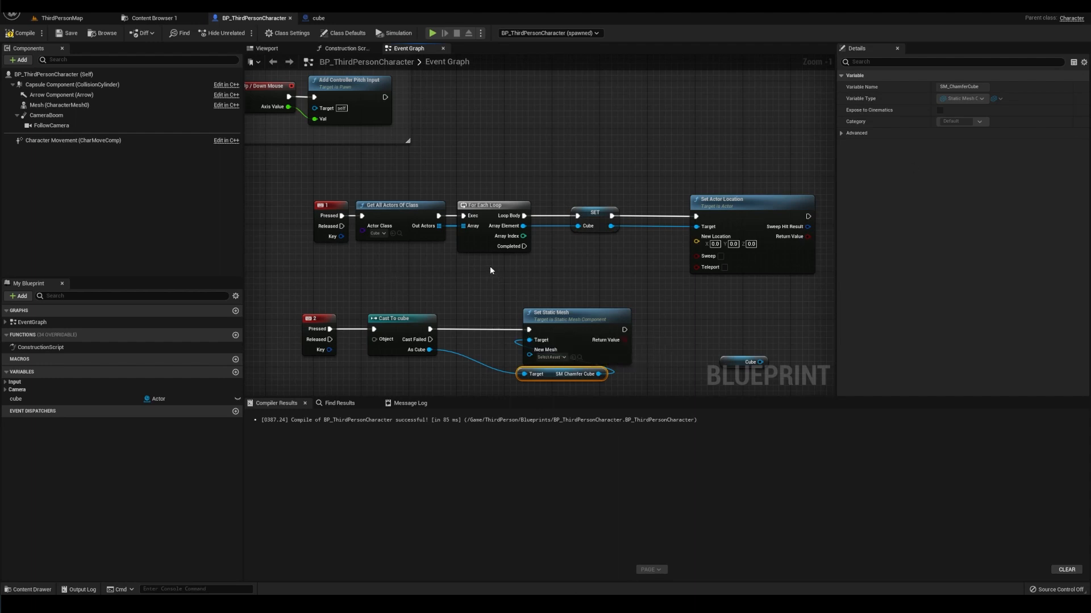
mouse_move(511, 285)
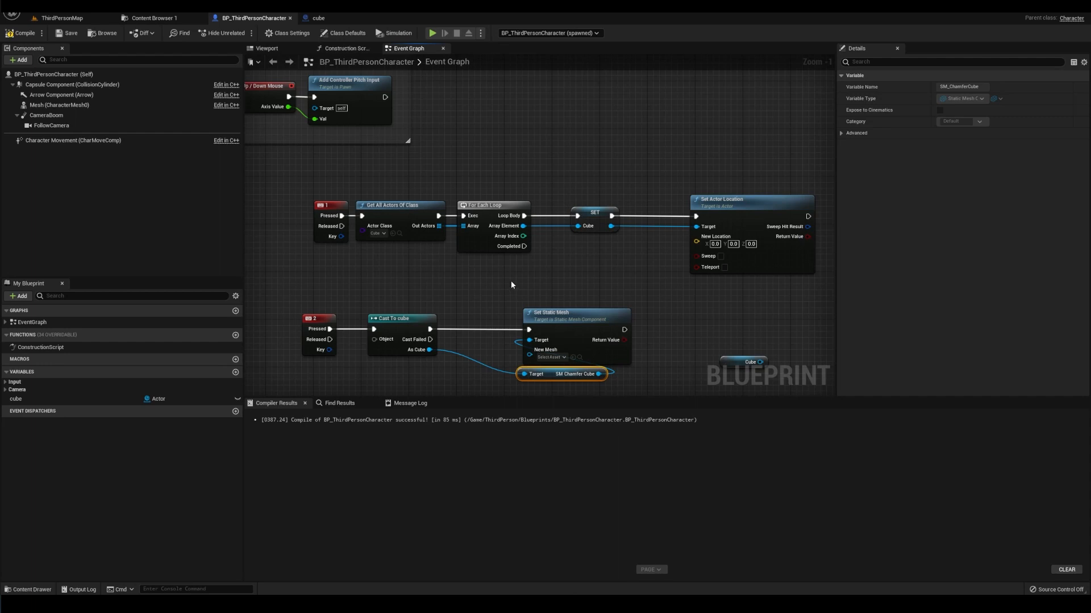
mouse_move(401, 264)
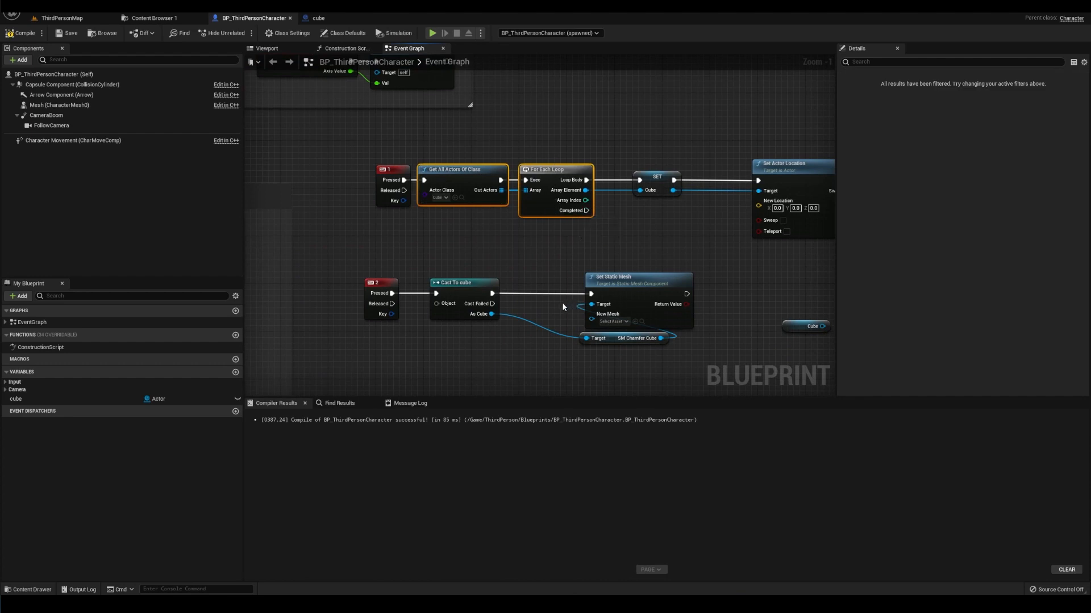
mouse_move(662, 255)
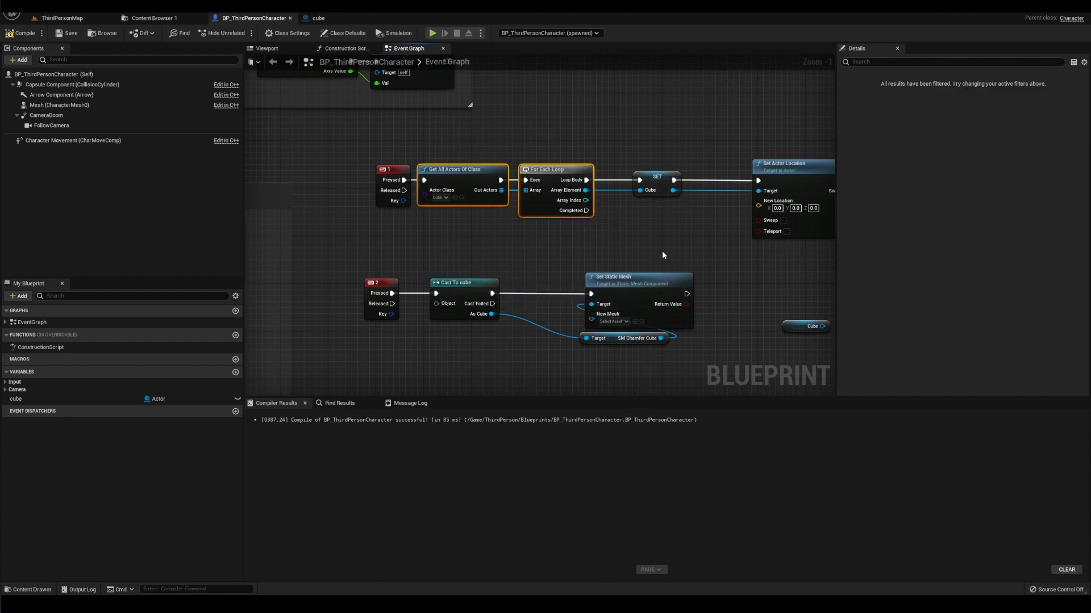
mouse_move(627, 249)
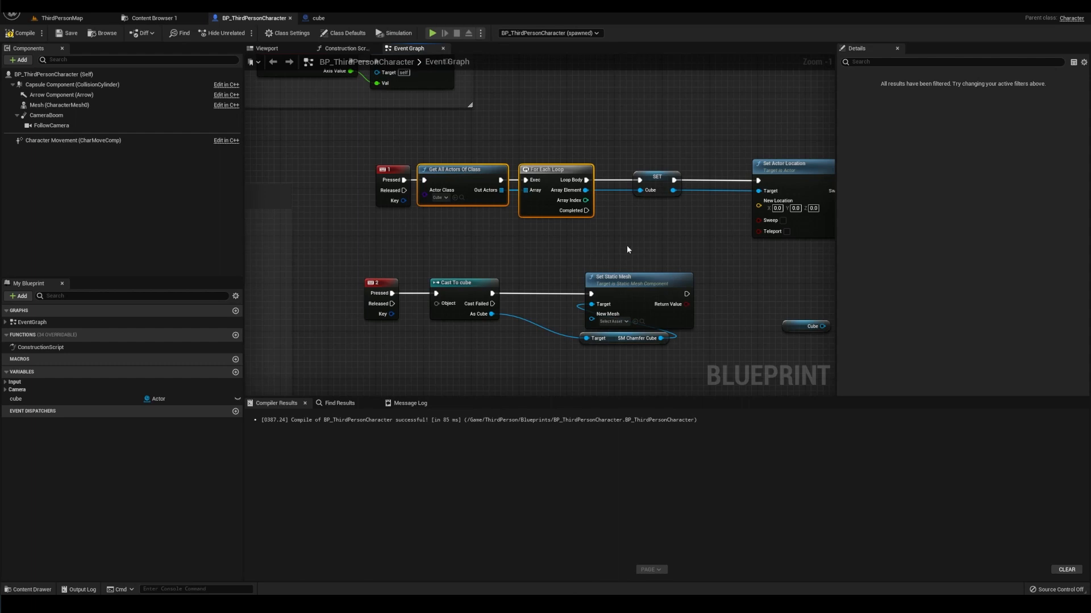
mouse_move(633, 251)
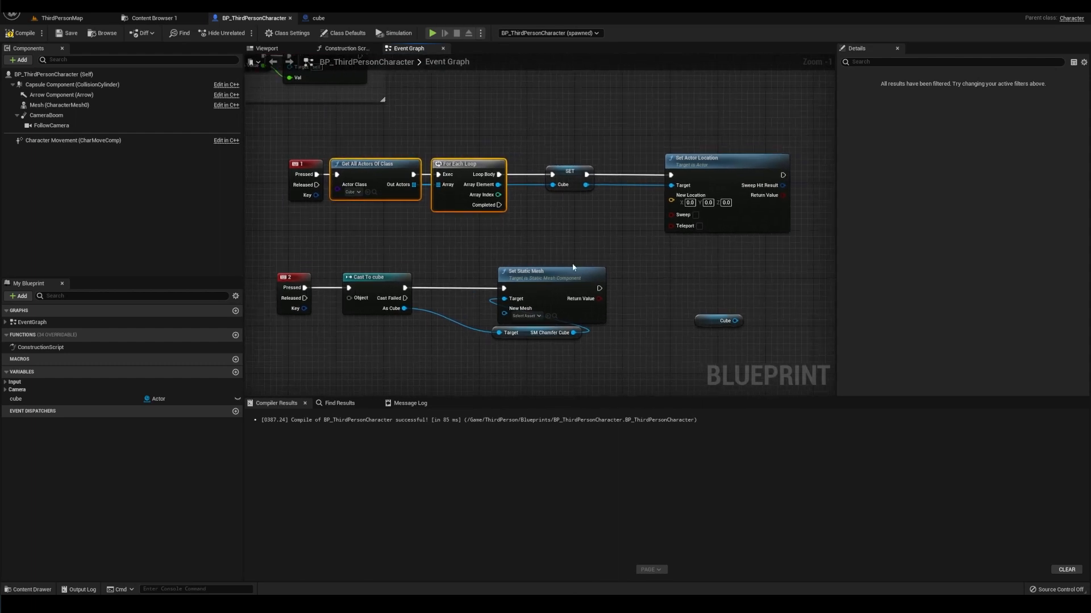
mouse_move(699, 327)
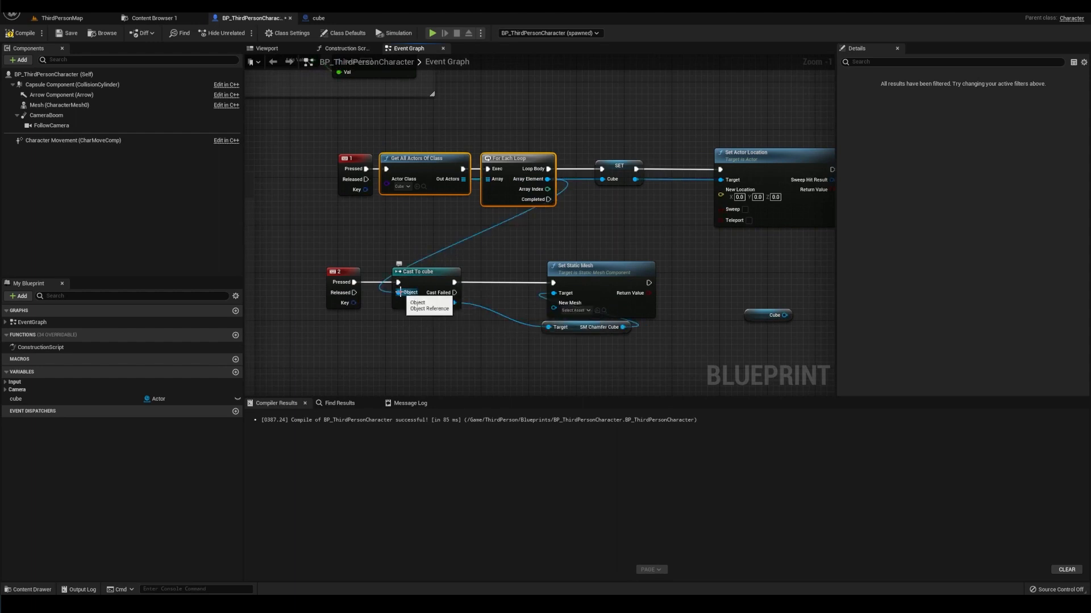
left_click(392, 328)
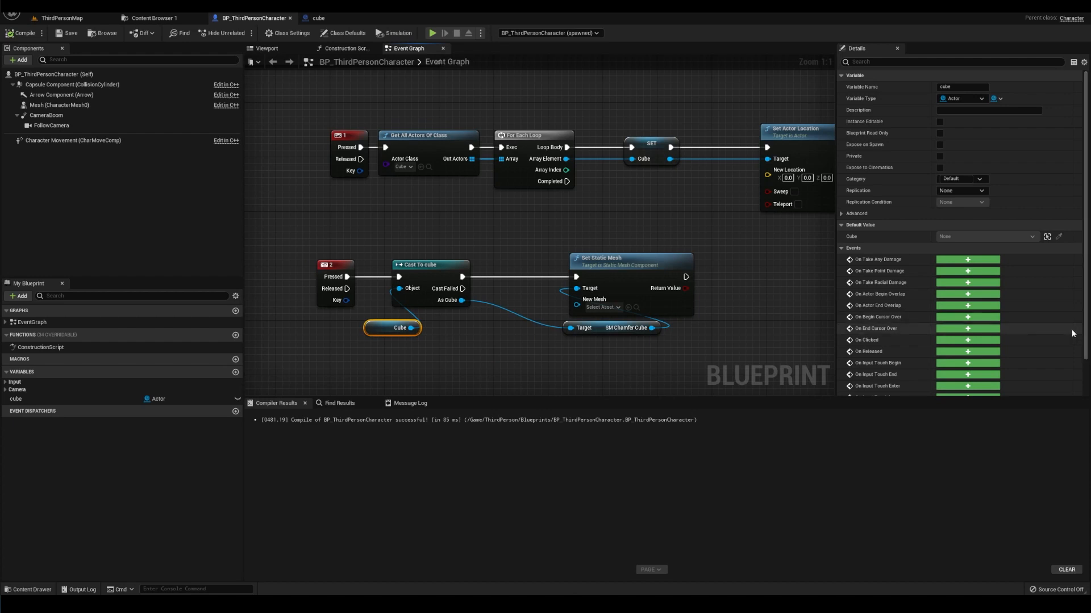
In the cube blueprint, cast the overlapping actor to BP_ThirdPersonCharacter and set its cube variable to Self
left_click(319, 17)
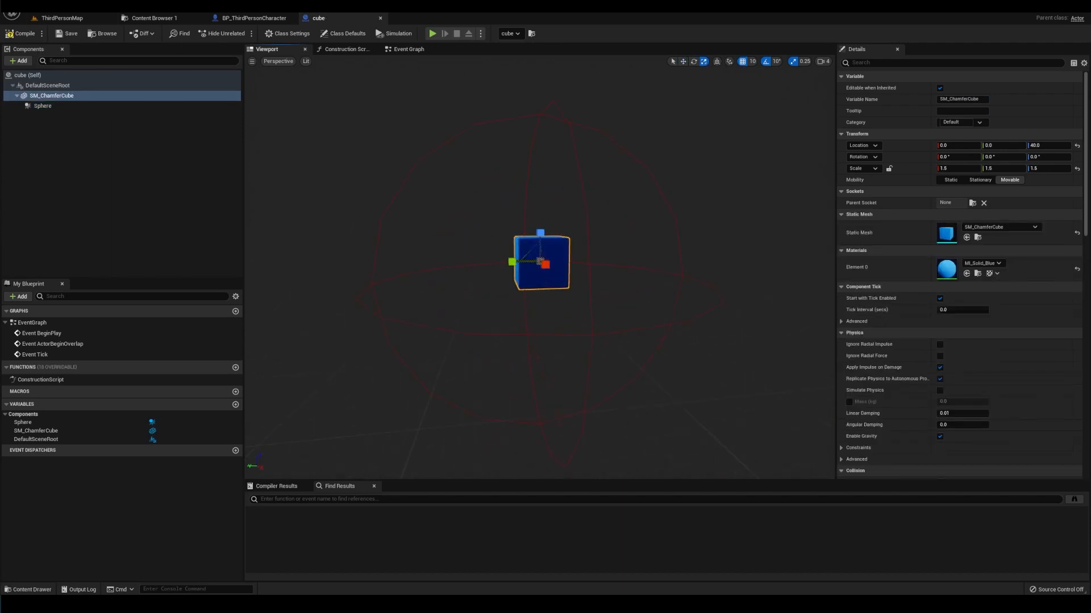
right_click(43, 105)
type("cast to thirdperson")
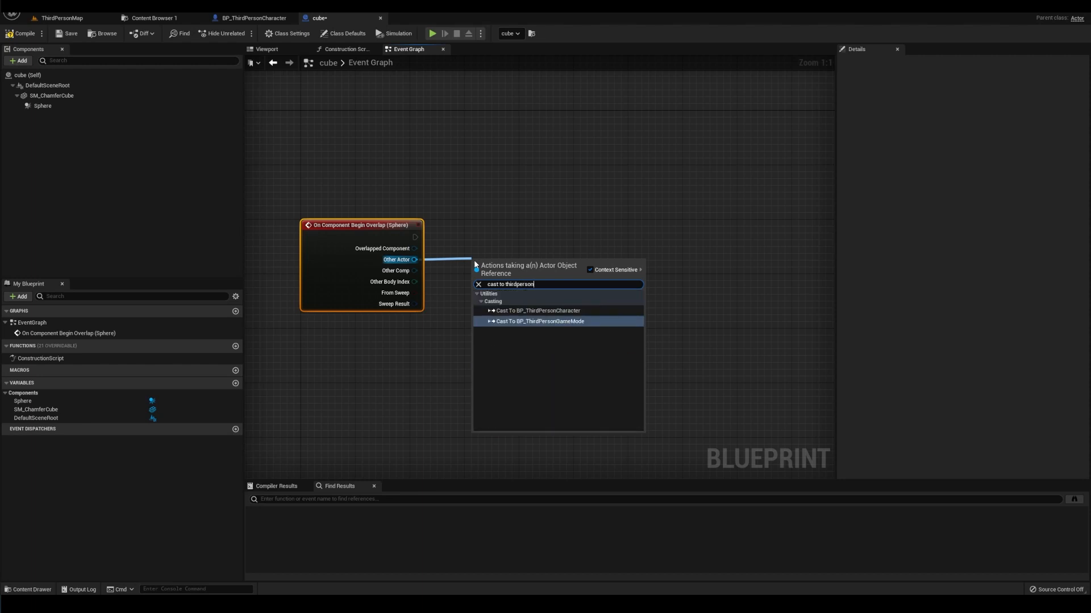
left_click(536, 310)
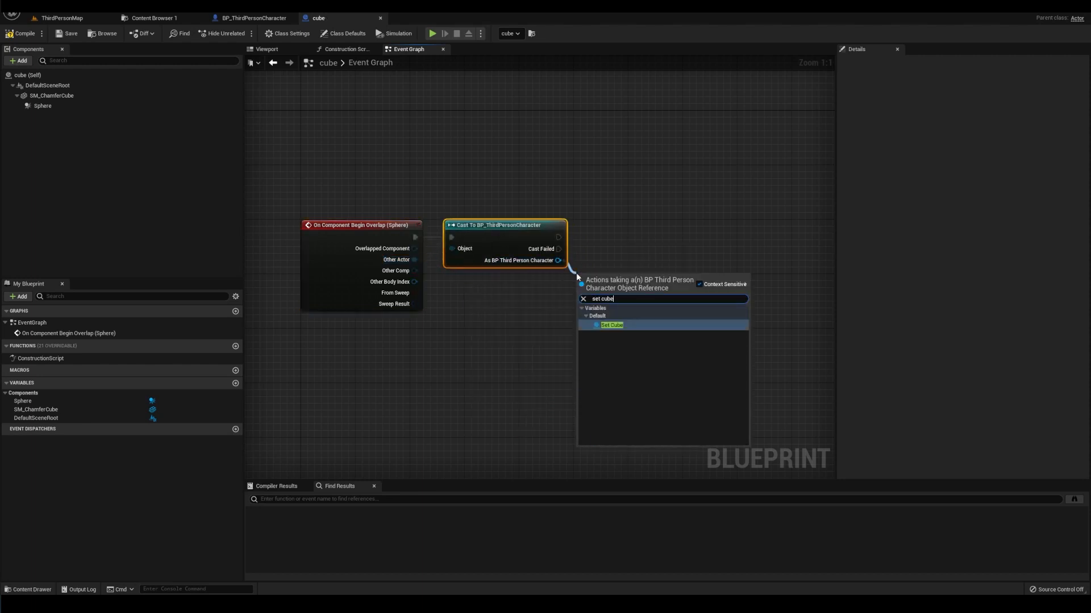
left_click(611, 325)
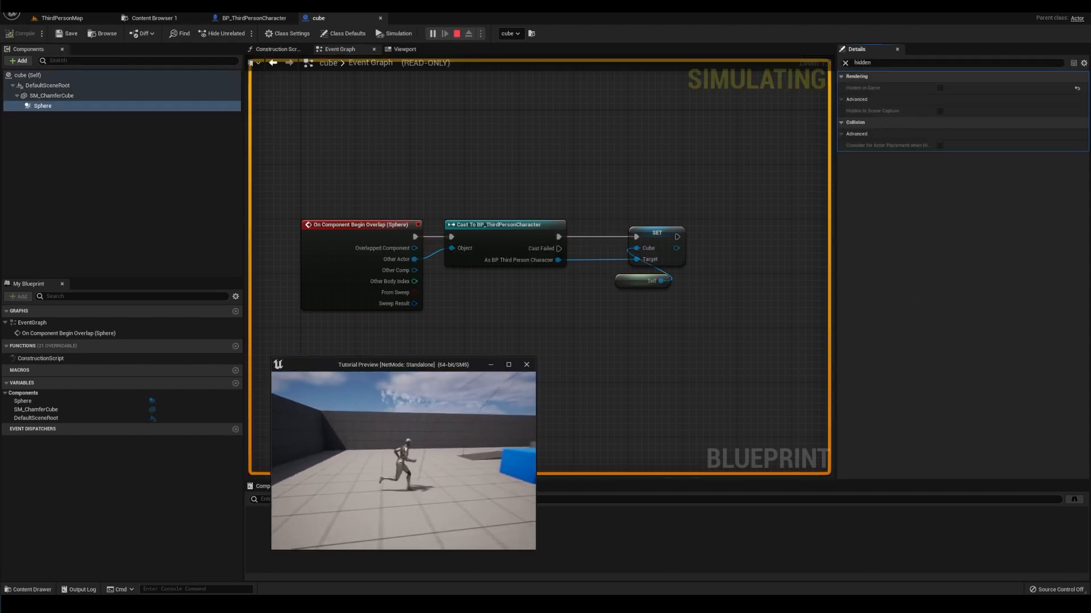
left_click(251, 17)
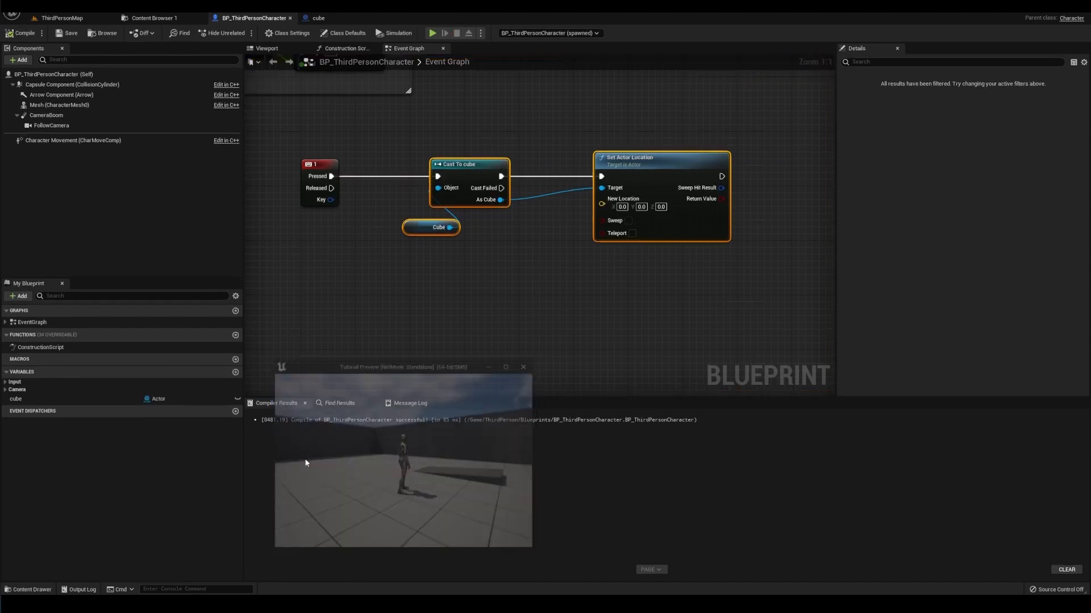
Wire a validated cube Get's Is Valid output into Set Actor Location for the key 2 event
left_click(524, 367)
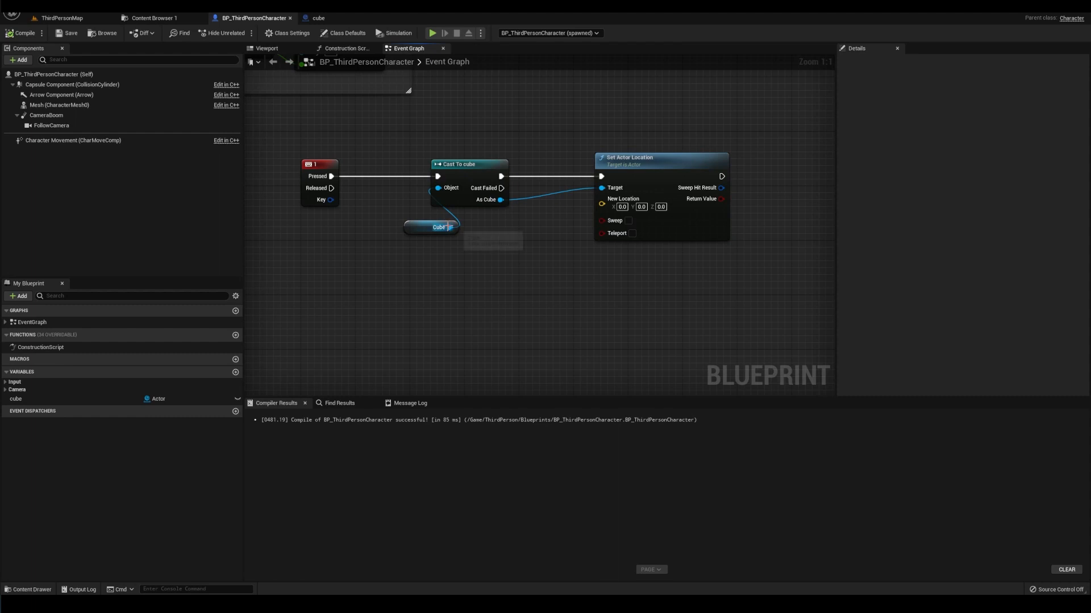
mouse_move(439, 227)
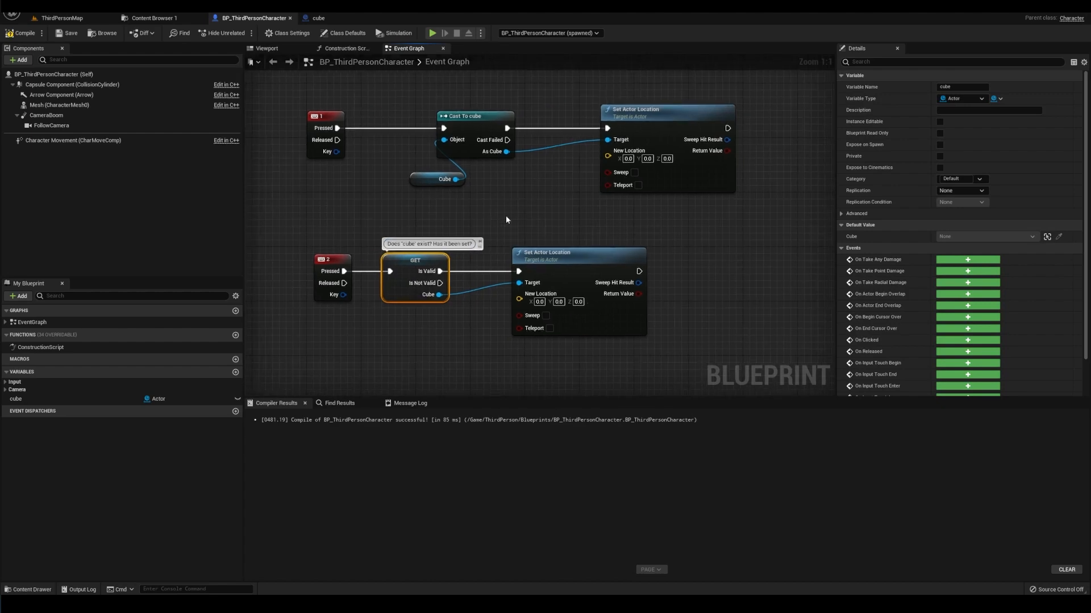
Play the level to test the cube key events, then stop the play session
left_click(431, 33)
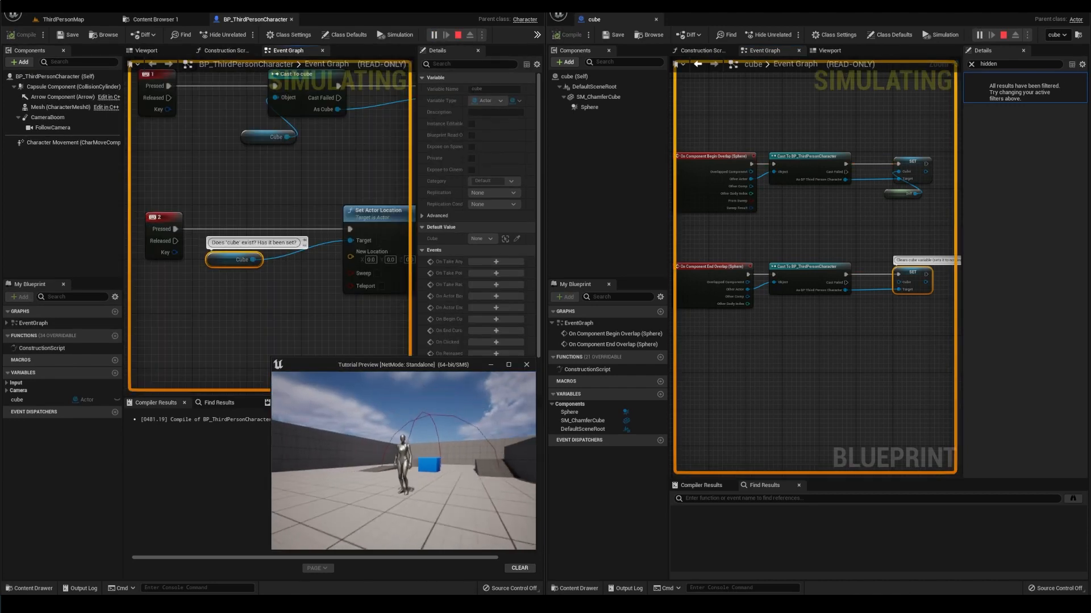
left_click(458, 35)
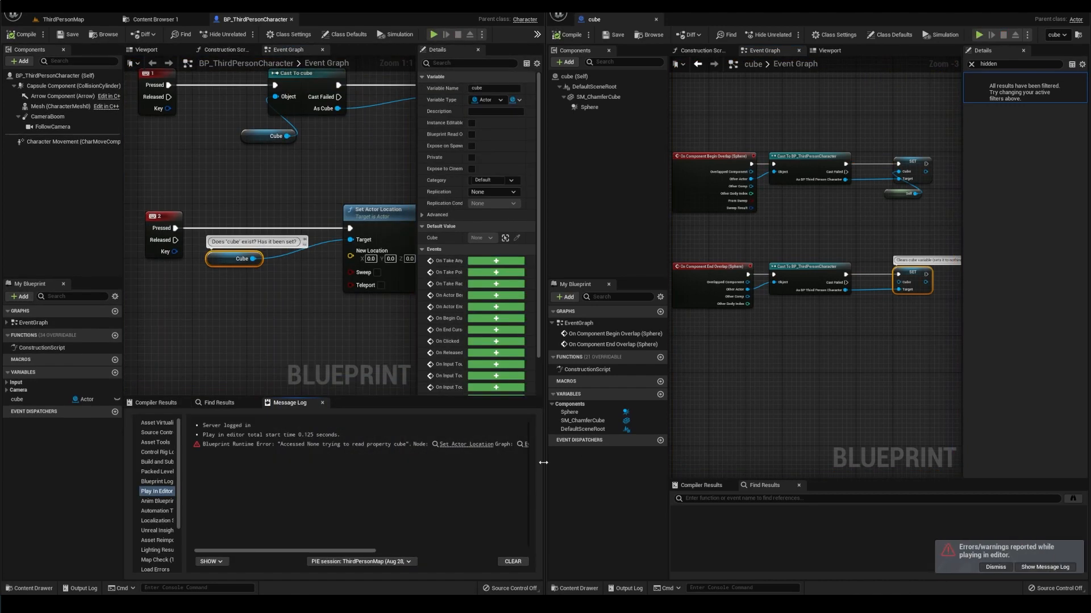